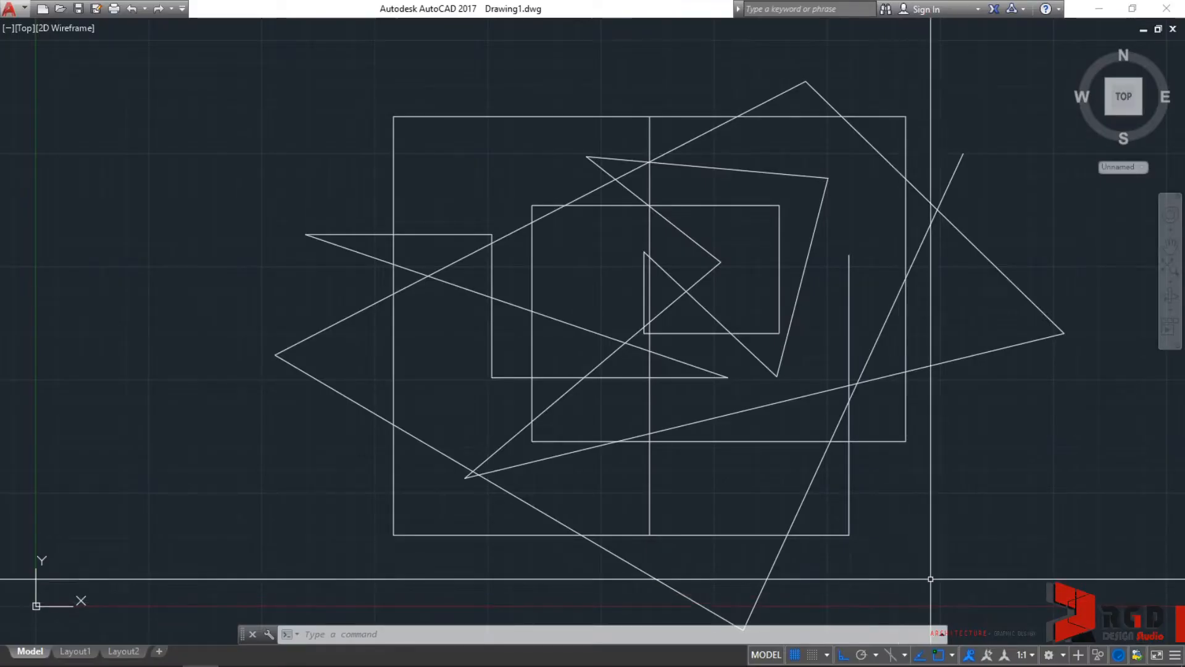
{"action": "mouse_move", "coordinate": [893, 654]}
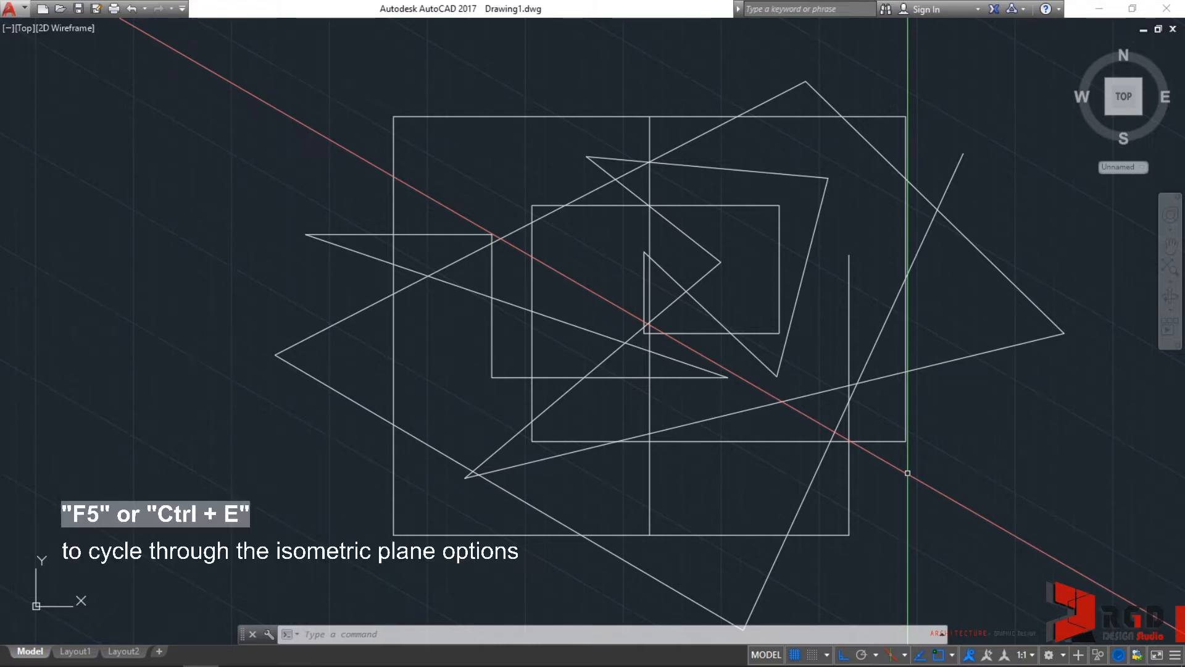
Cycle the isoplane with F5 through Top, Left and Right, ending on the Right plane
{"action": "key", "text": "f5"}
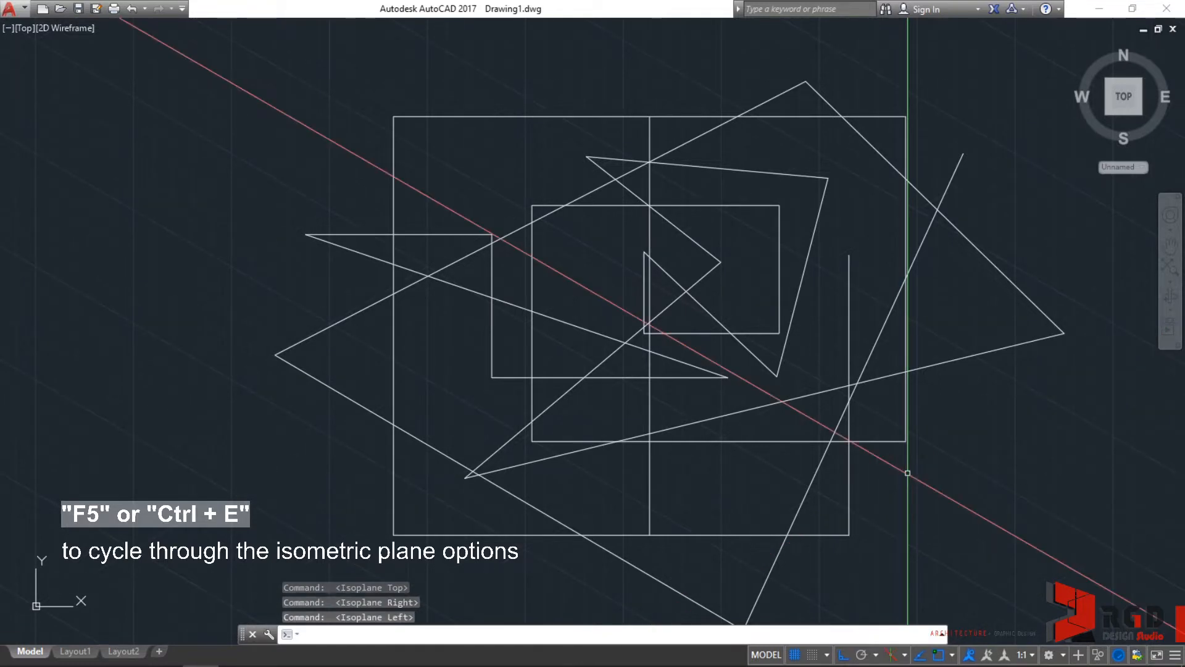
{"action": "key", "text": "f5"}
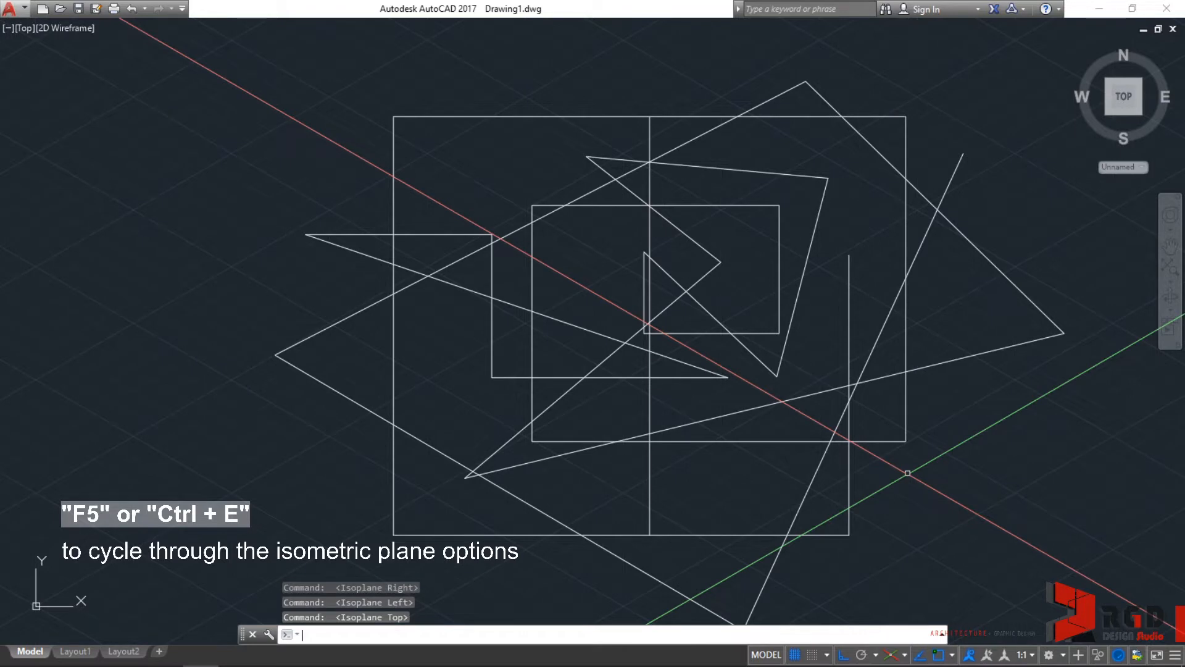
{"action": "key", "text": "f5"}
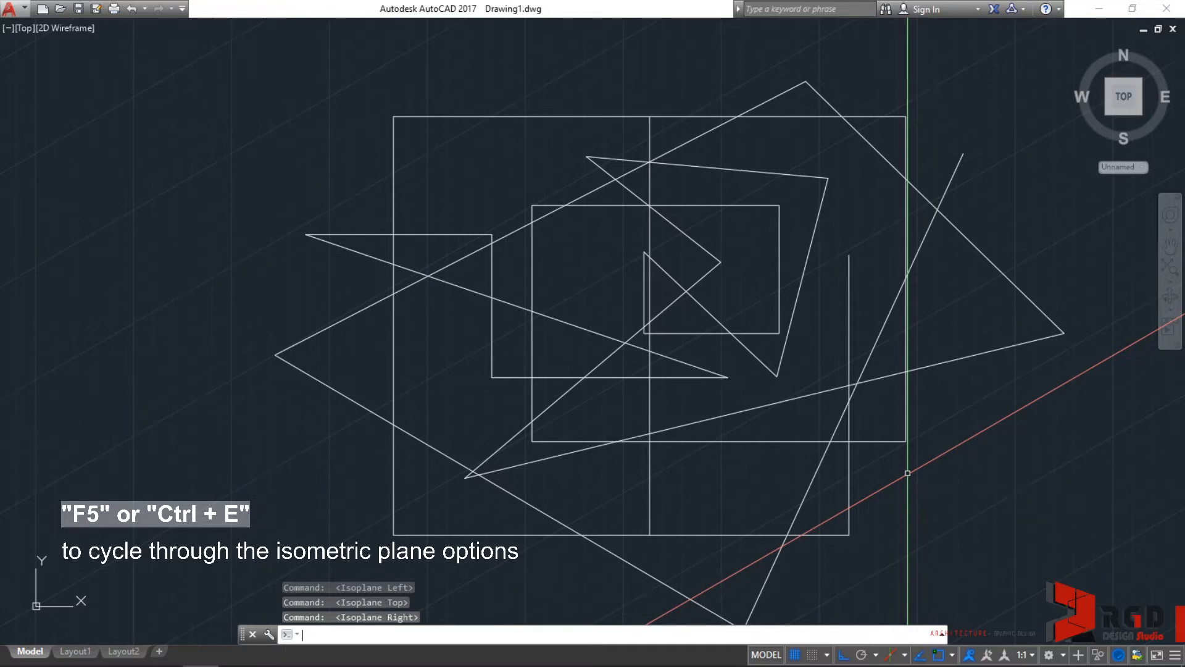
{"action": "key", "text": "f5"}
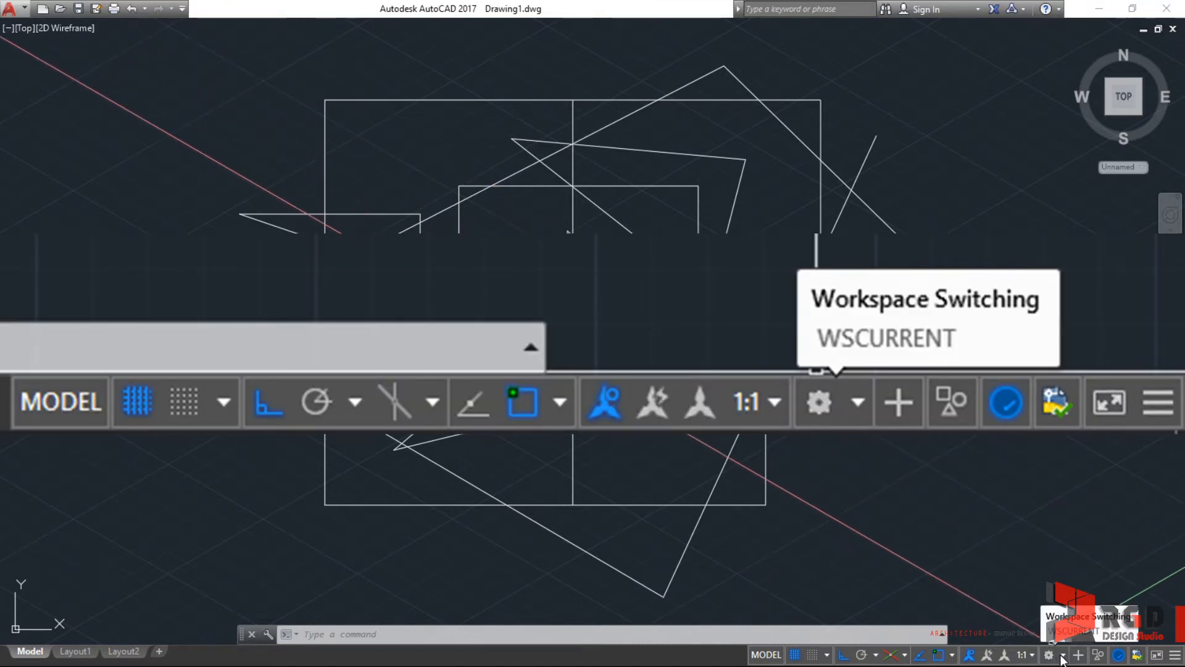
Switch to the 3D Modeling workspace from the status-bar workspace list
{"action": "left_click", "coordinate": [1050, 654]}
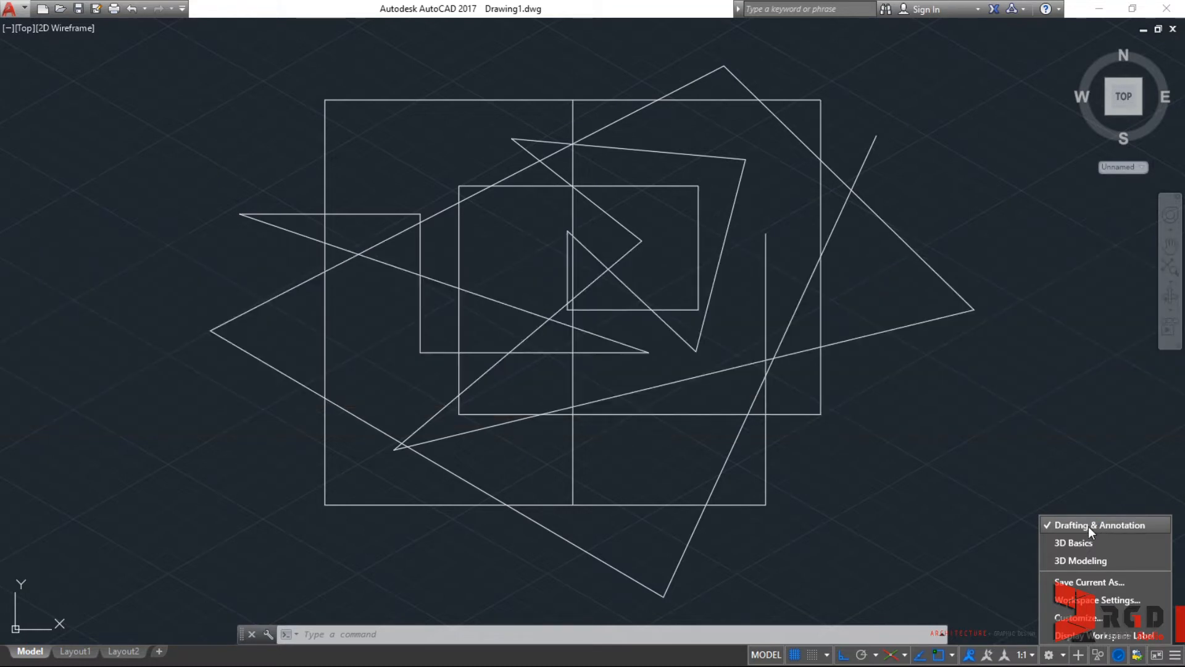
{"action": "mouse_move", "coordinate": [1082, 548]}
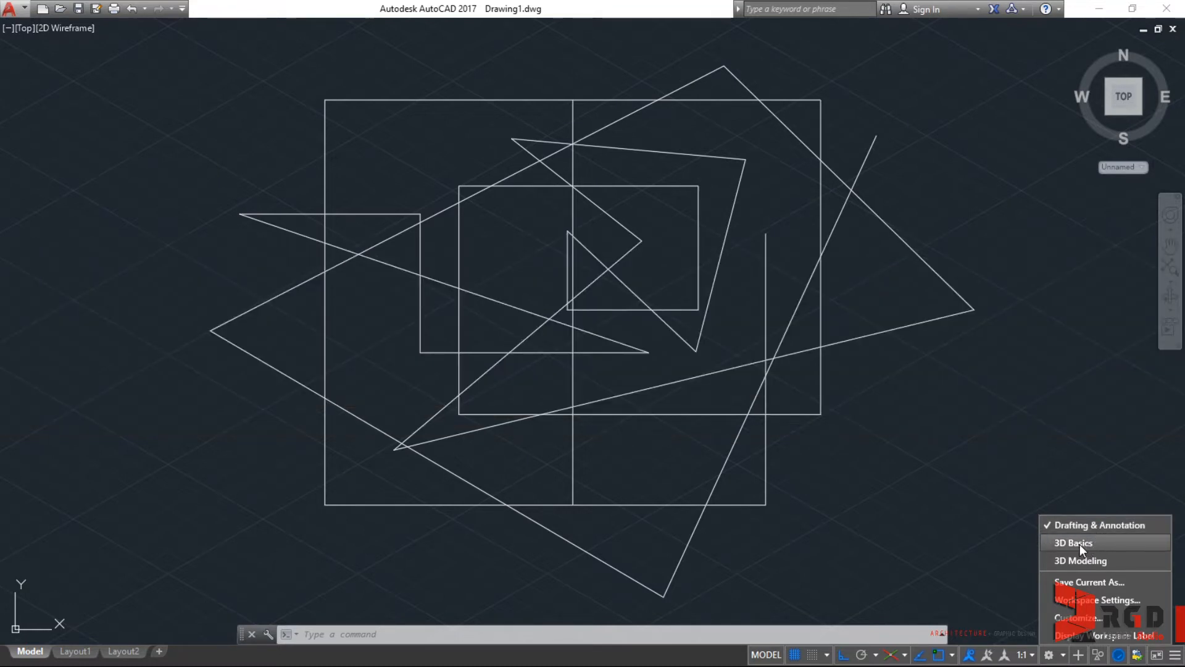
{"action": "mouse_move", "coordinate": [1081, 560]}
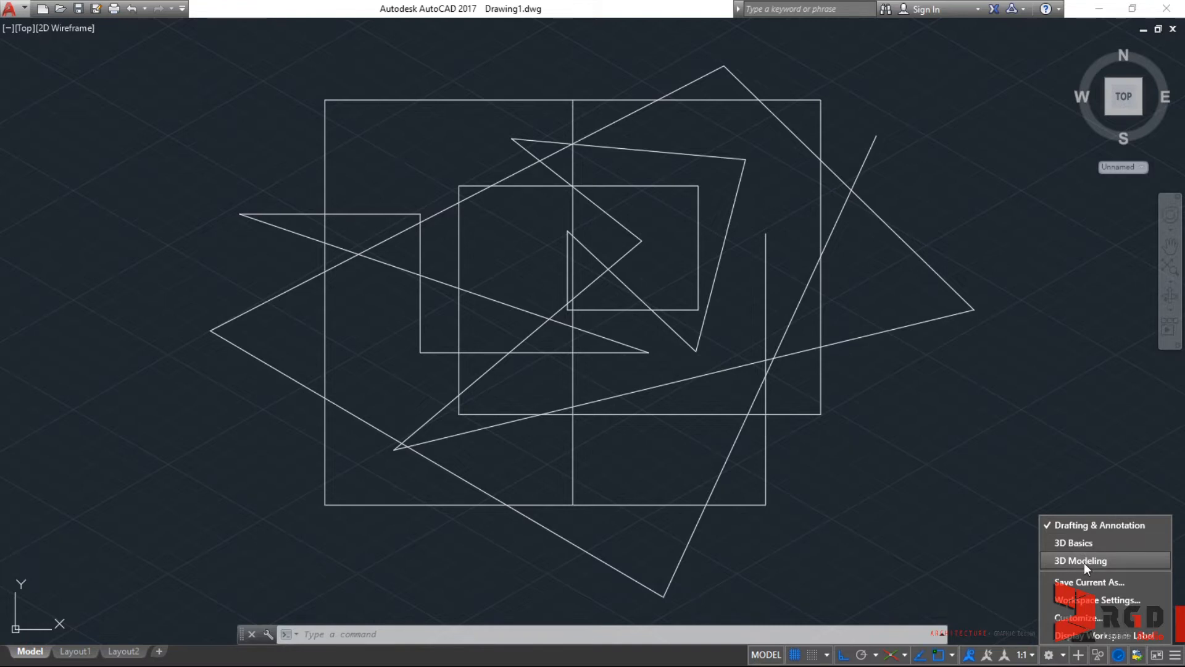
{"action": "left_click", "coordinate": [1079, 560]}
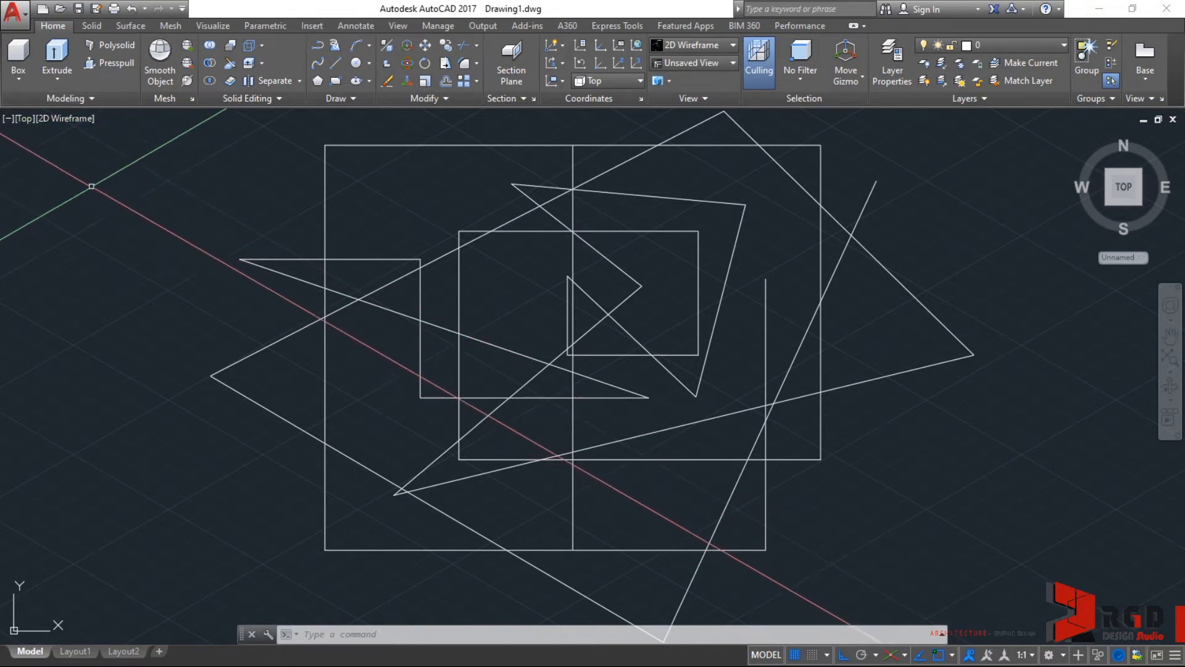
{"action": "mouse_move", "coordinate": [24, 119]}
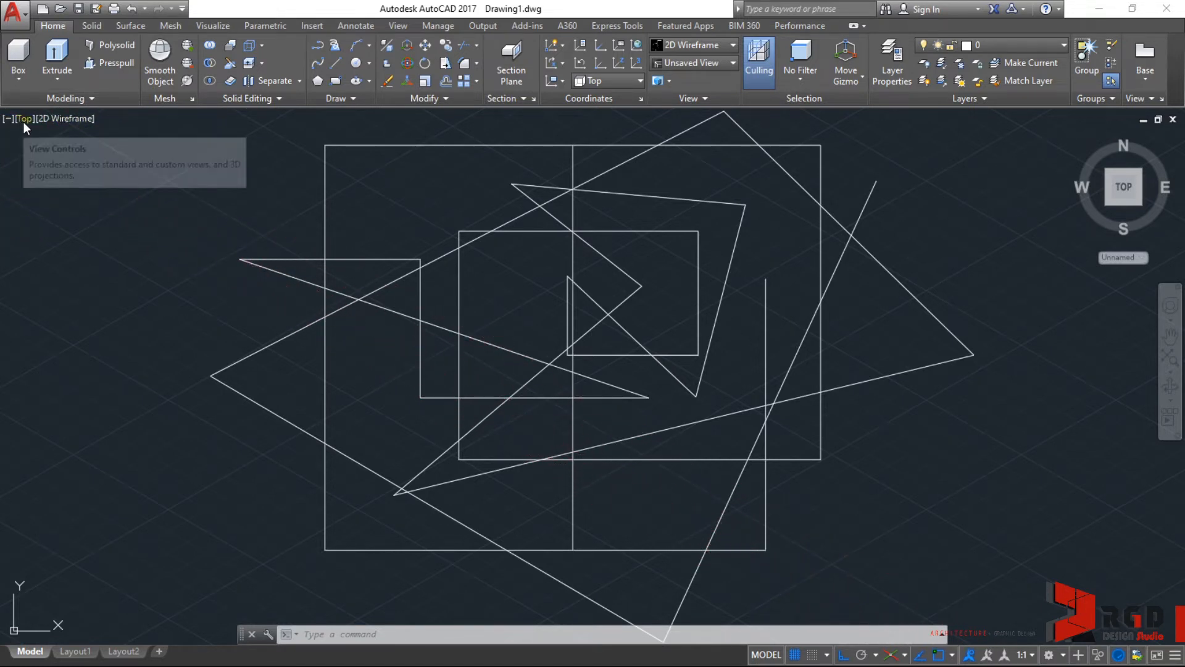
Set the viewport to the SE Isometric preset view of the sketch
{"action": "left_click", "coordinate": [25, 118]}
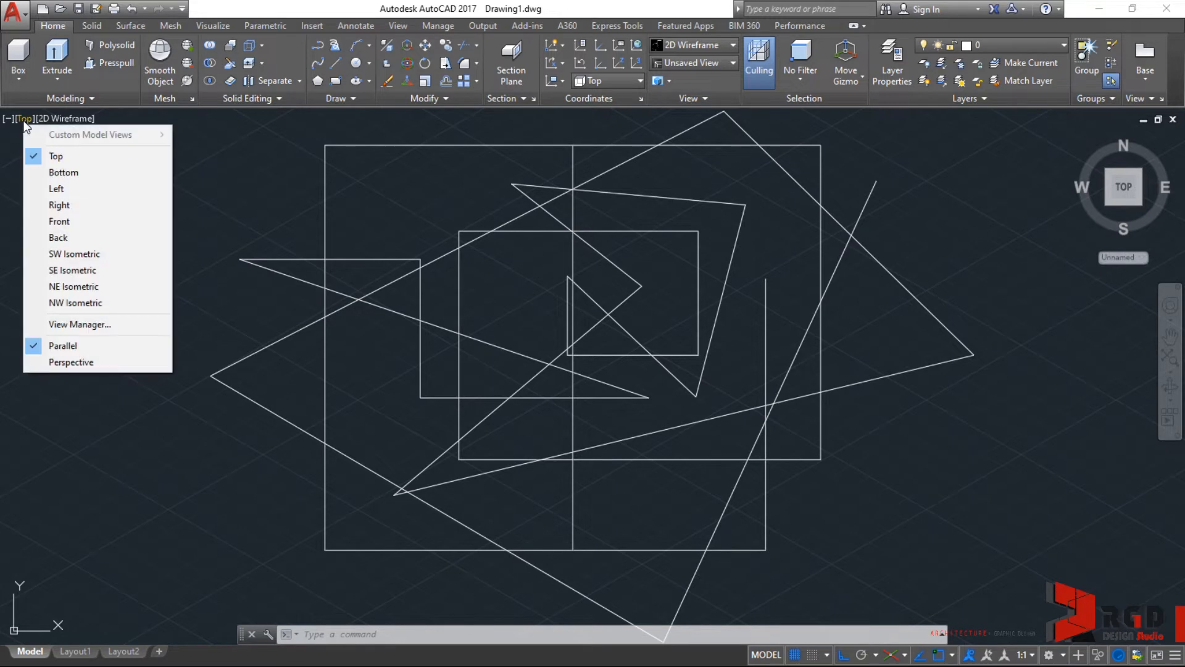
{"action": "mouse_move", "coordinate": [73, 270]}
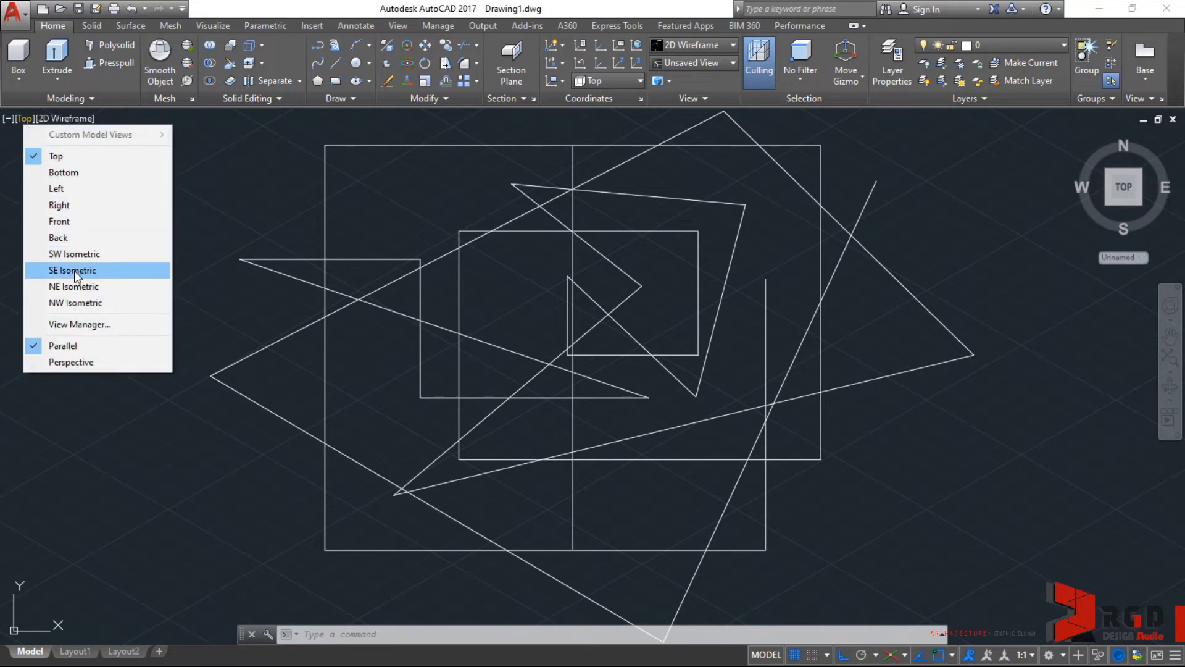
{"action": "left_click", "coordinate": [73, 270]}
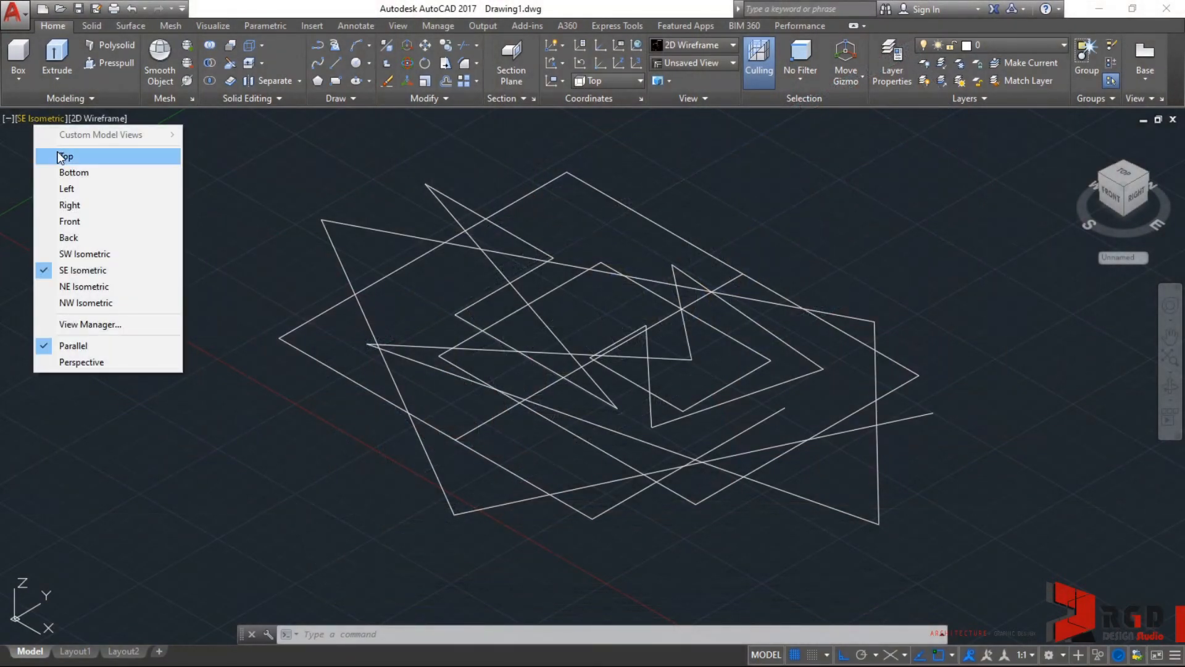
Return to the Top plan view and the Drafting & Annotation workspace
{"action": "left_click", "coordinate": [67, 157]}
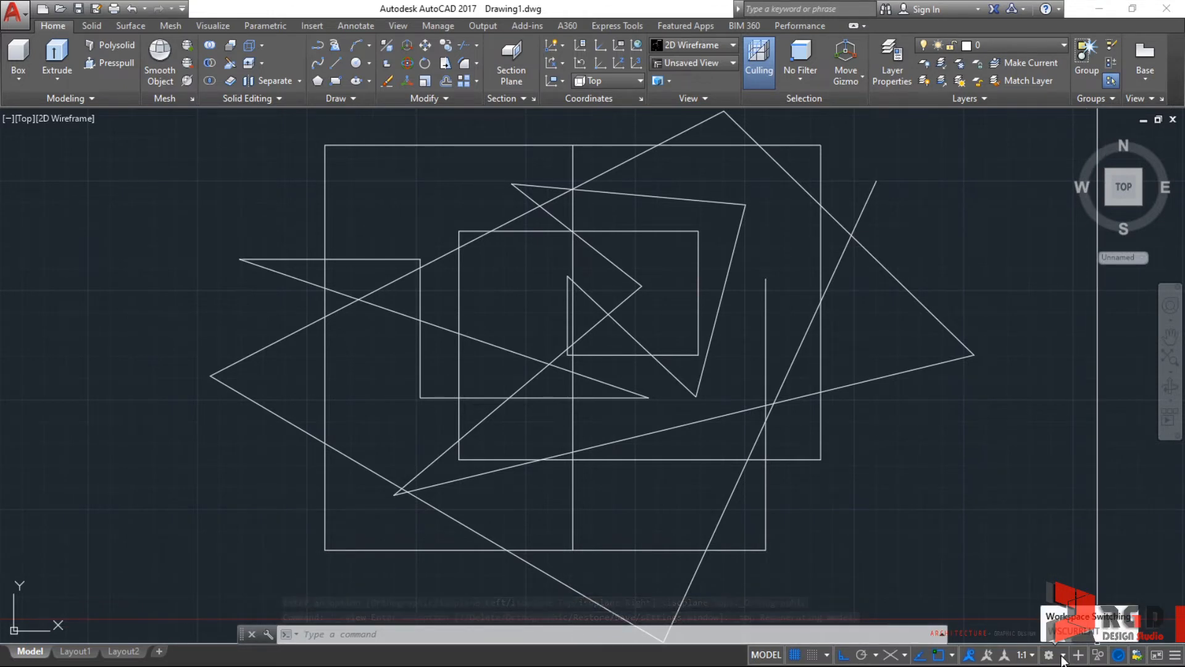
{"action": "left_click", "coordinate": [1049, 654]}
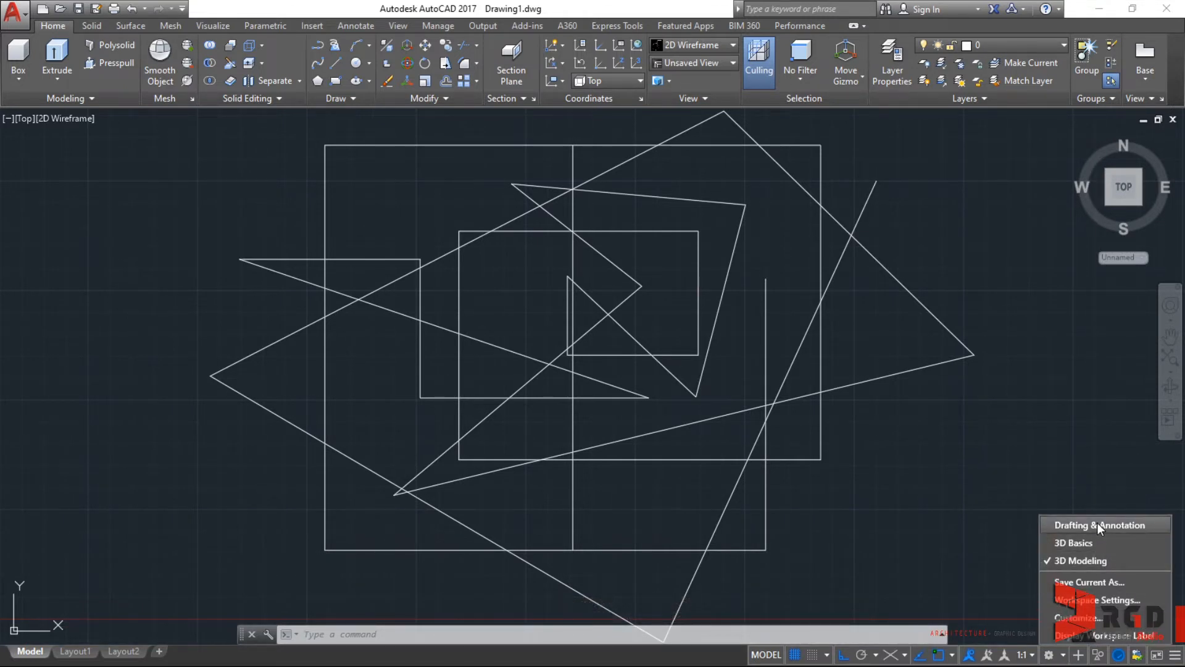
{"action": "left_click", "coordinate": [1081, 525]}
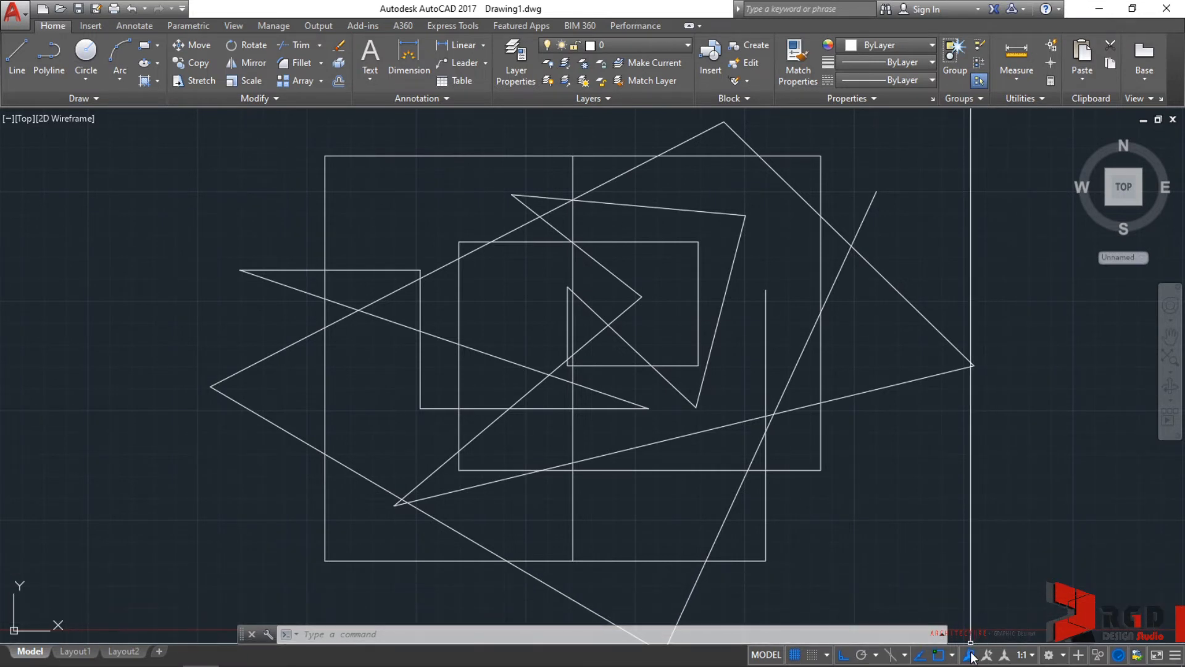
{"action": "mouse_move", "coordinate": [983, 654]}
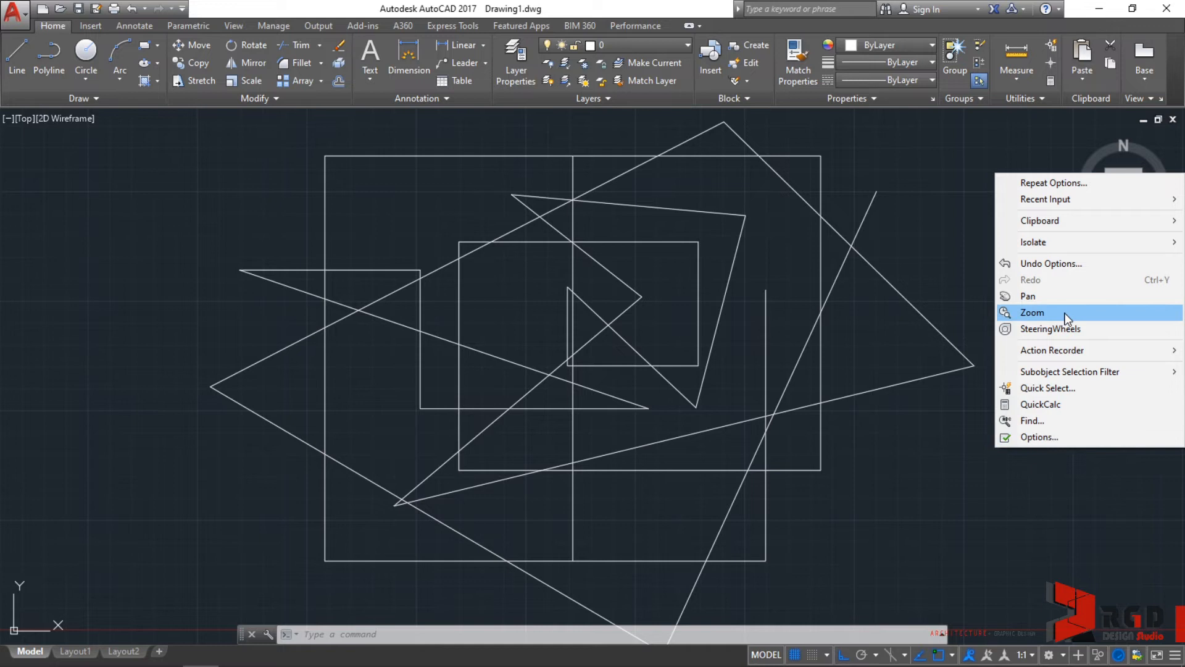
{"action": "mouse_move", "coordinate": [1034, 242]}
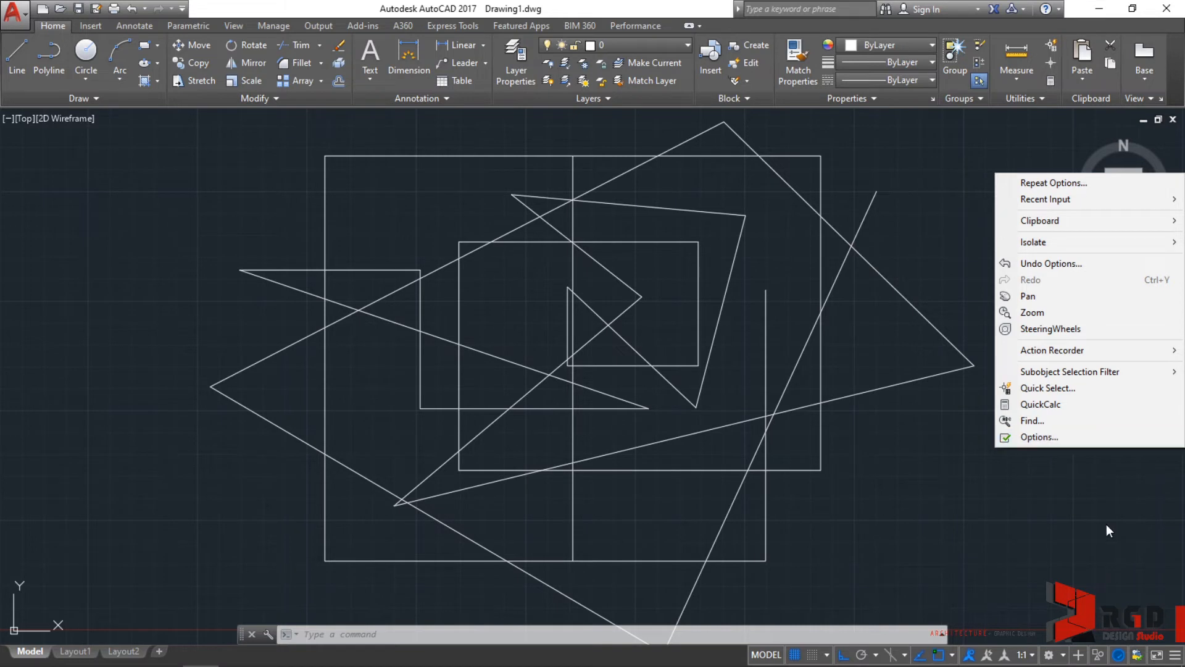
{"action": "mouse_move", "coordinate": [1033, 242]}
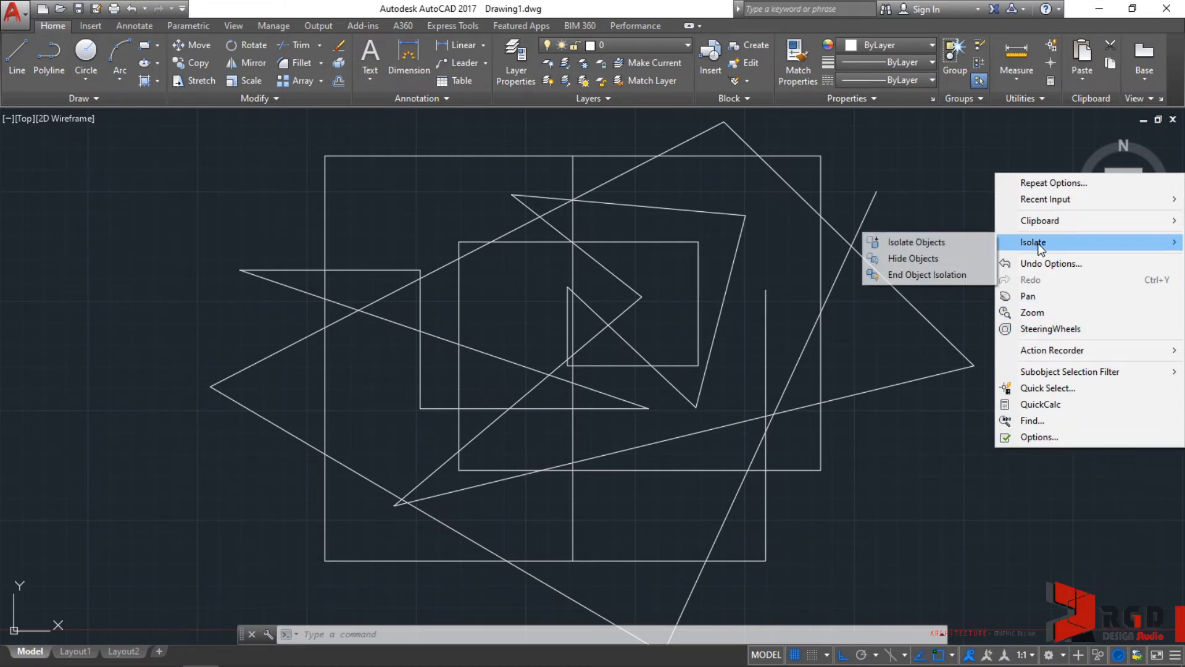
{"action": "left_click", "coordinate": [915, 242]}
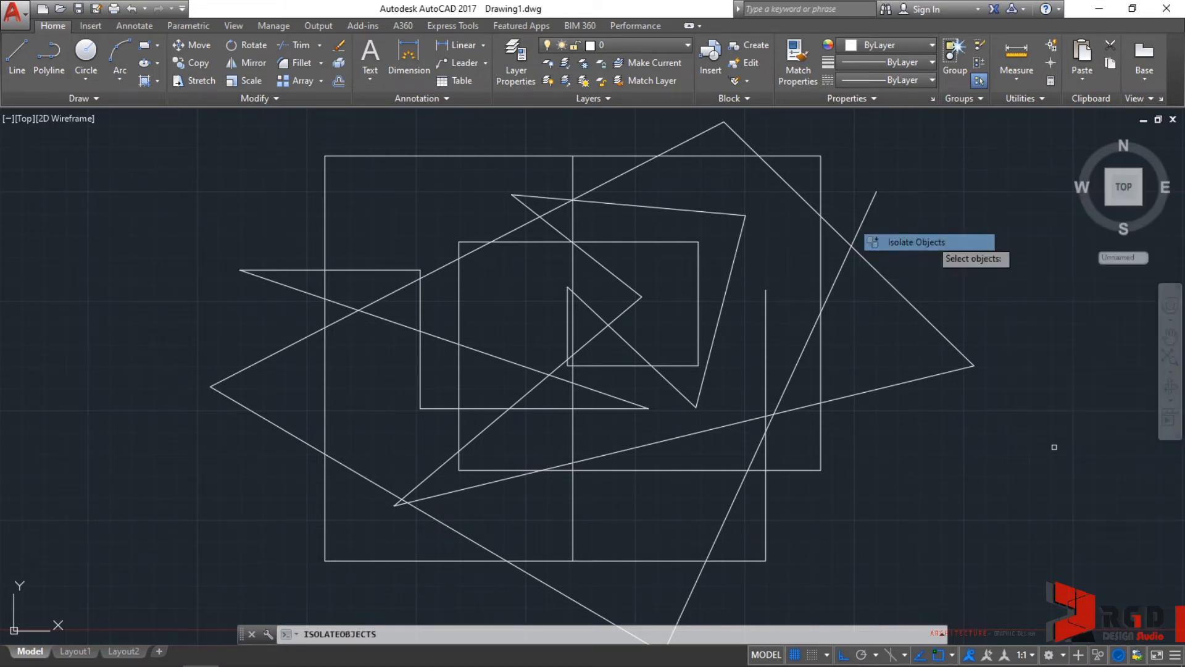
{"action": "left_click", "coordinate": [905, 297]}
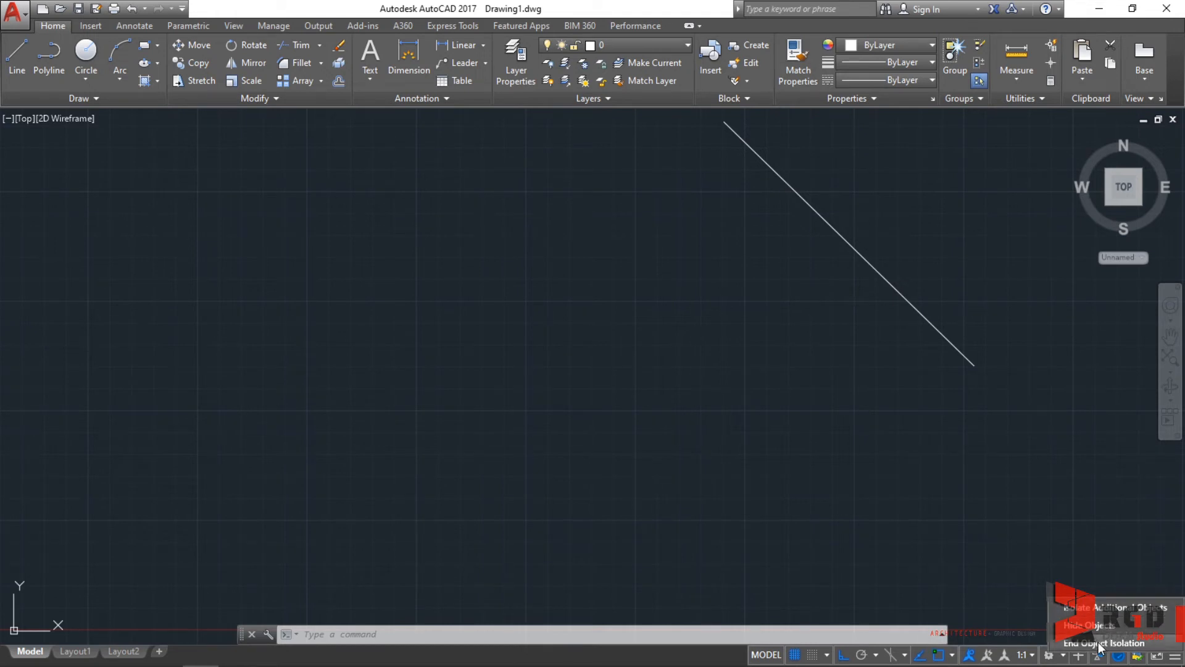
{"action": "left_click", "coordinate": [1104, 642]}
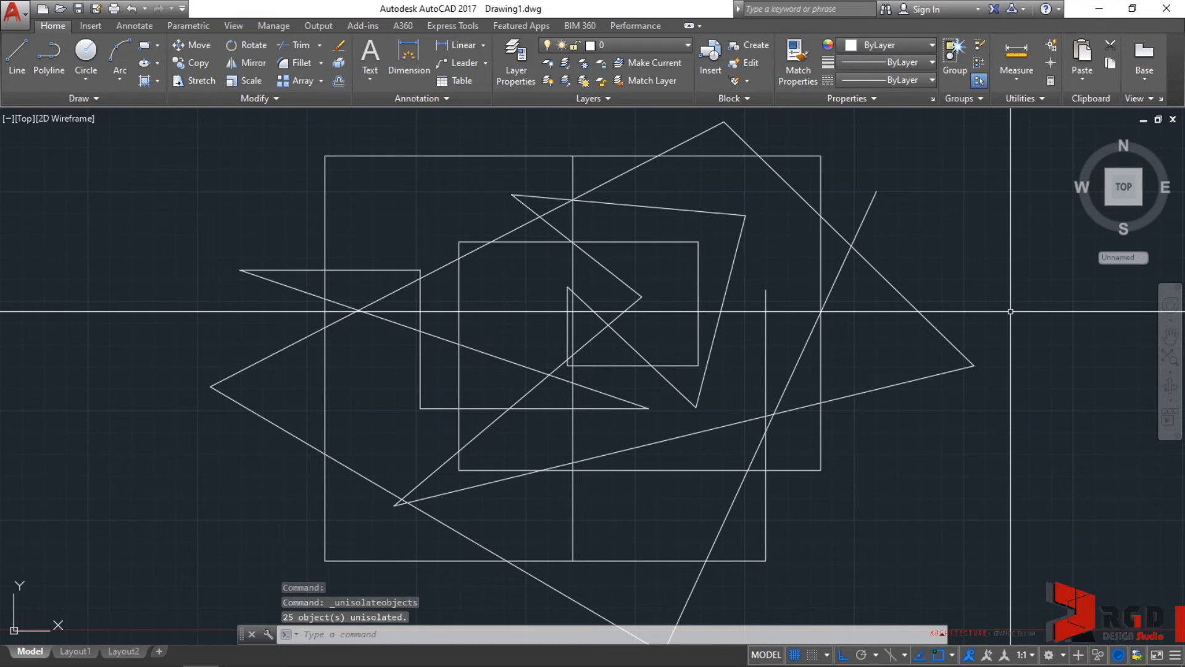
{"action": "right_click", "coordinate": [1009, 311]}
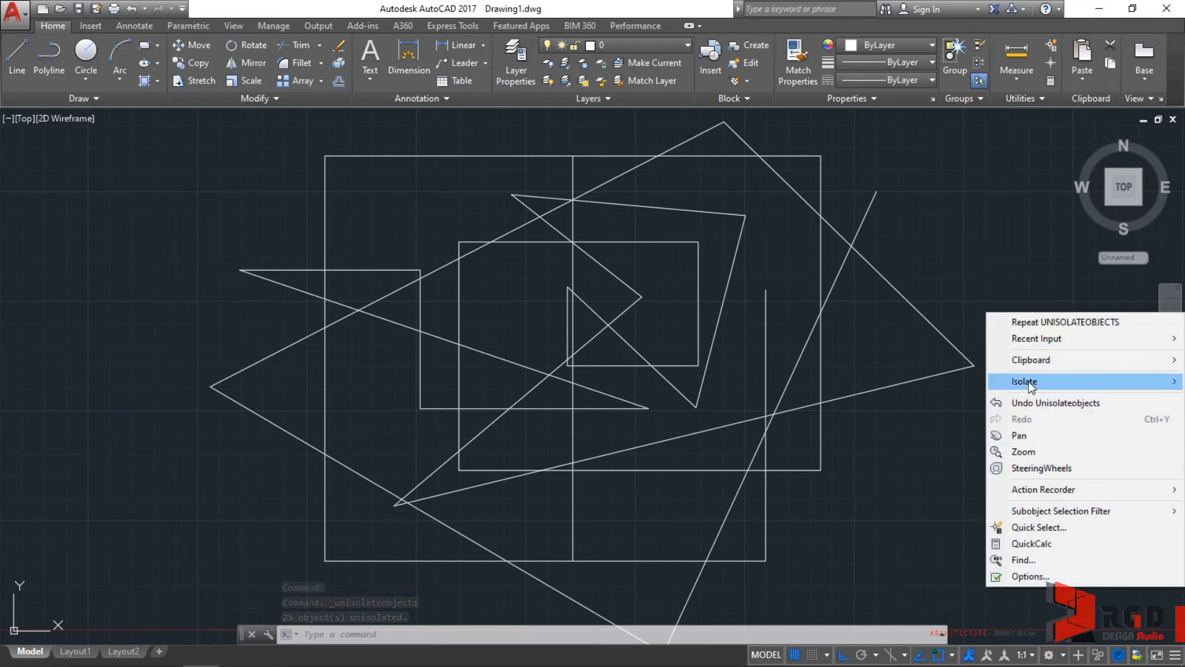
{"action": "left_click", "coordinate": [1025, 381]}
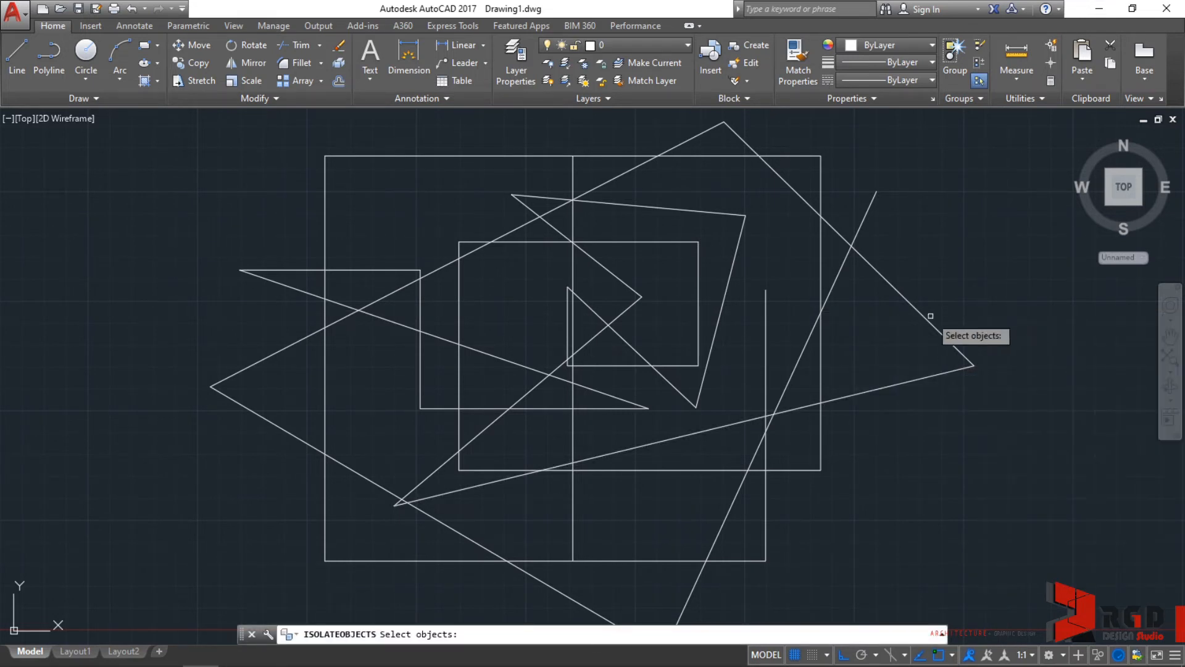
{"action": "left_click", "coordinate": [928, 316]}
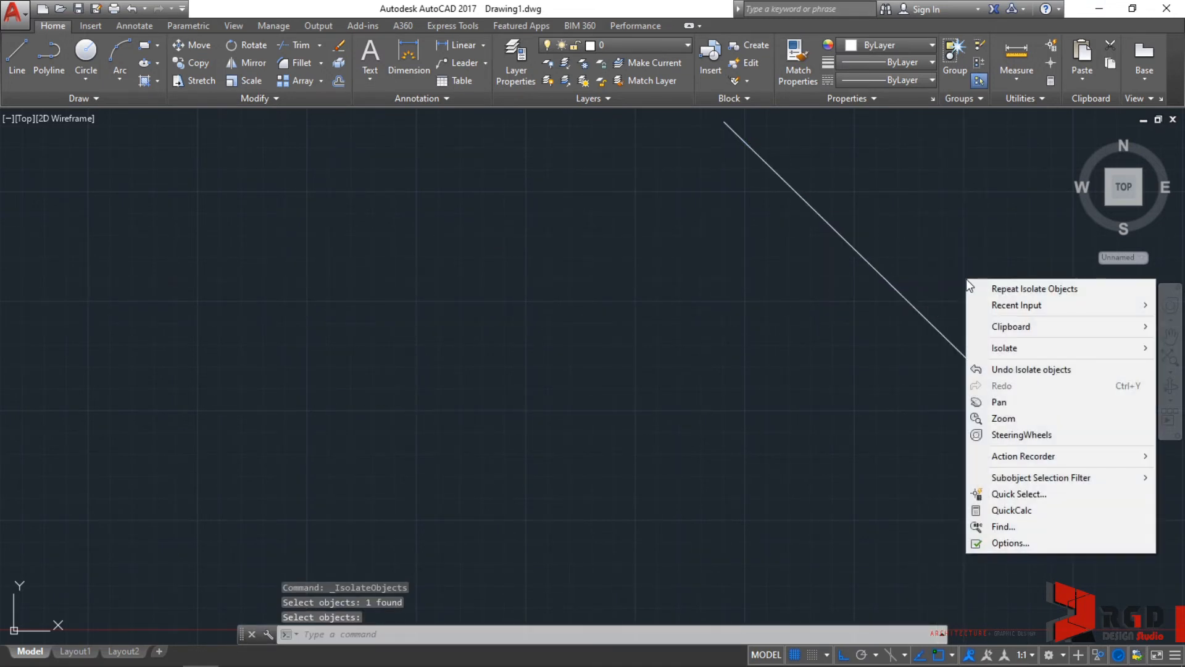
{"action": "mouse_move", "coordinate": [1004, 348]}
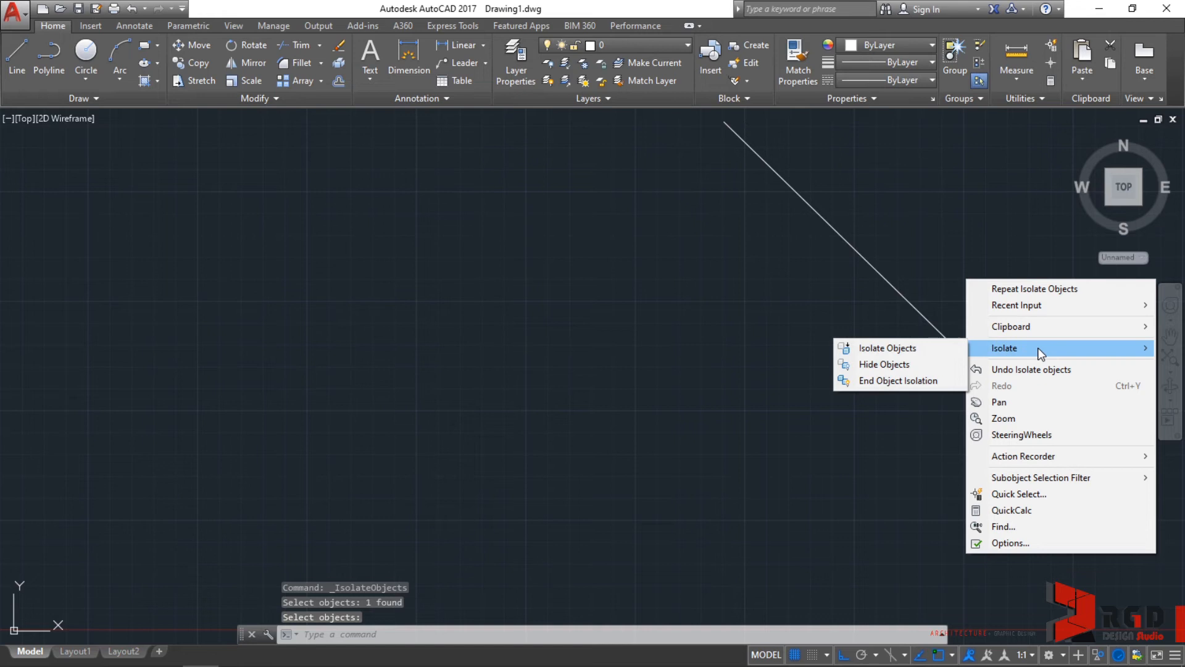
{"action": "left_click", "coordinate": [899, 380]}
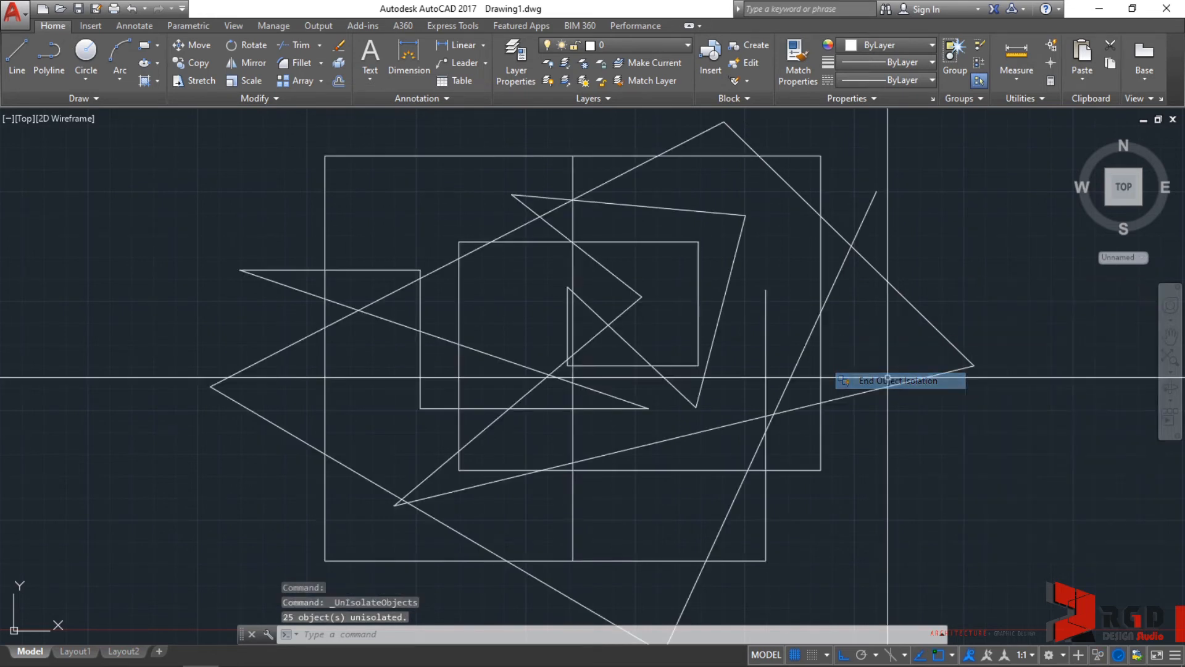
{"action": "mouse_move", "coordinate": [1075, 467]}
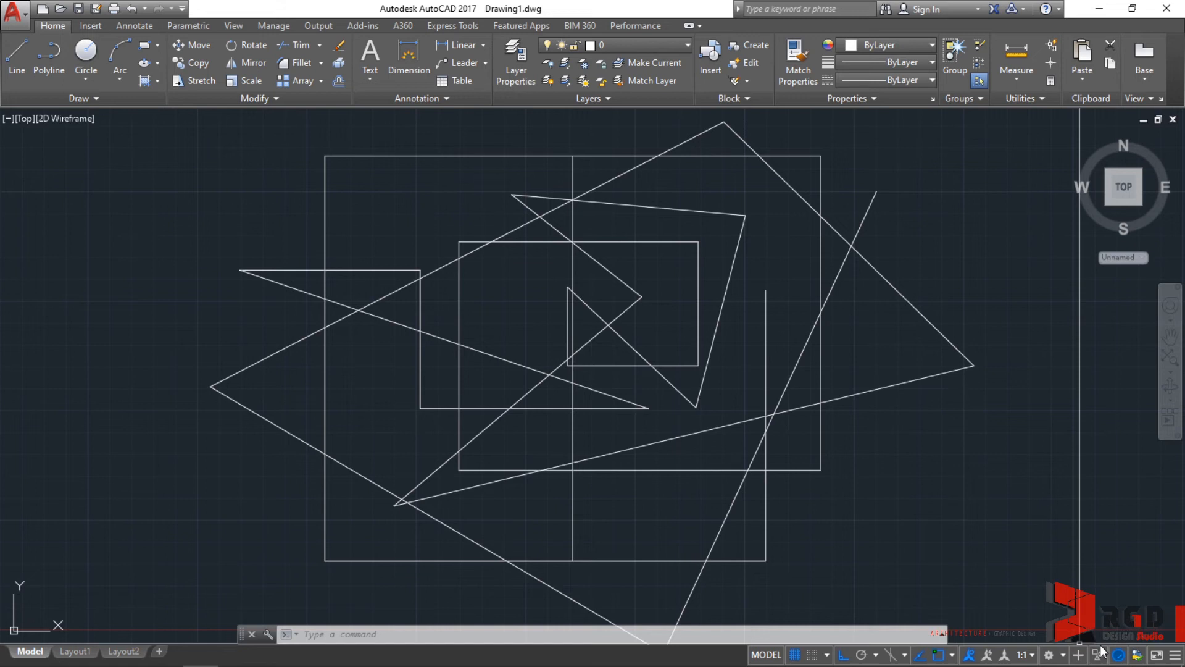
{"action": "mouse_move", "coordinate": [1098, 654]}
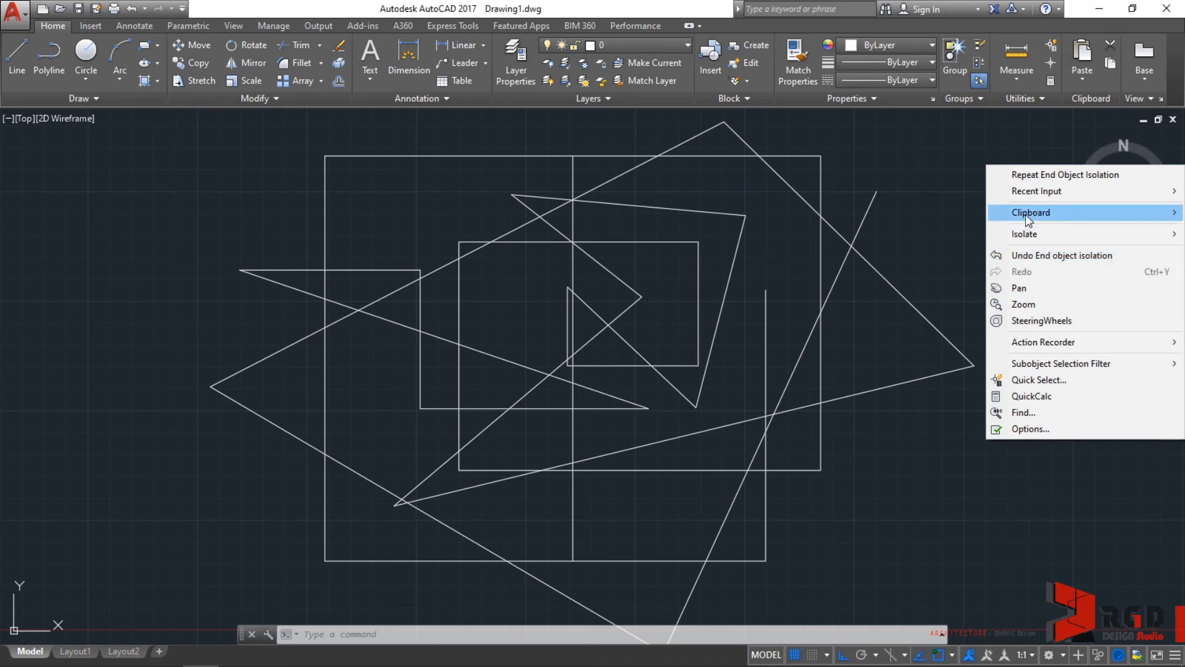
{"action": "mouse_move", "coordinate": [1025, 233]}
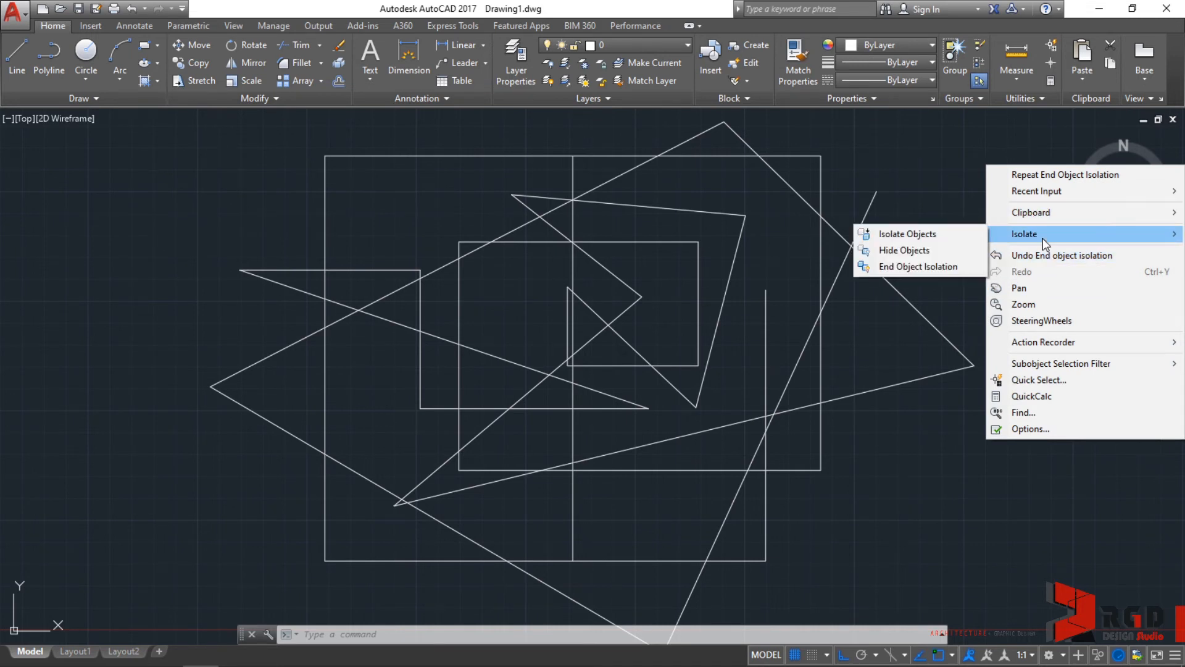
{"action": "key", "text": "Escape"}
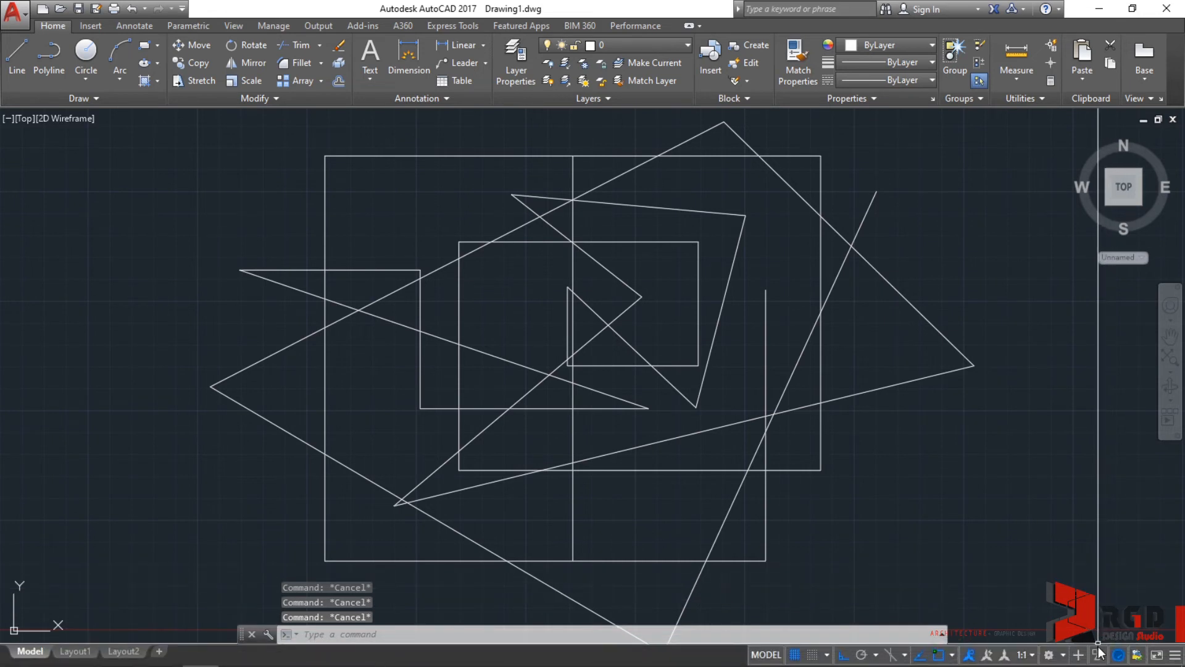
{"action": "left_click", "coordinate": [940, 335]}
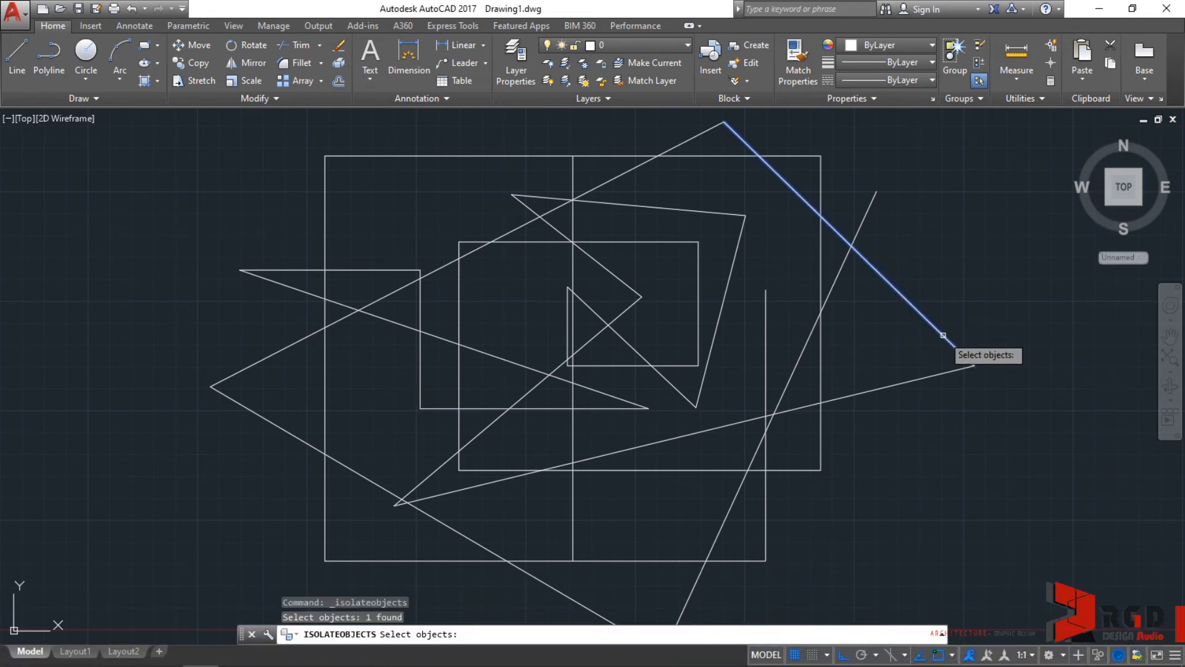
{"action": "key", "text": "enter"}
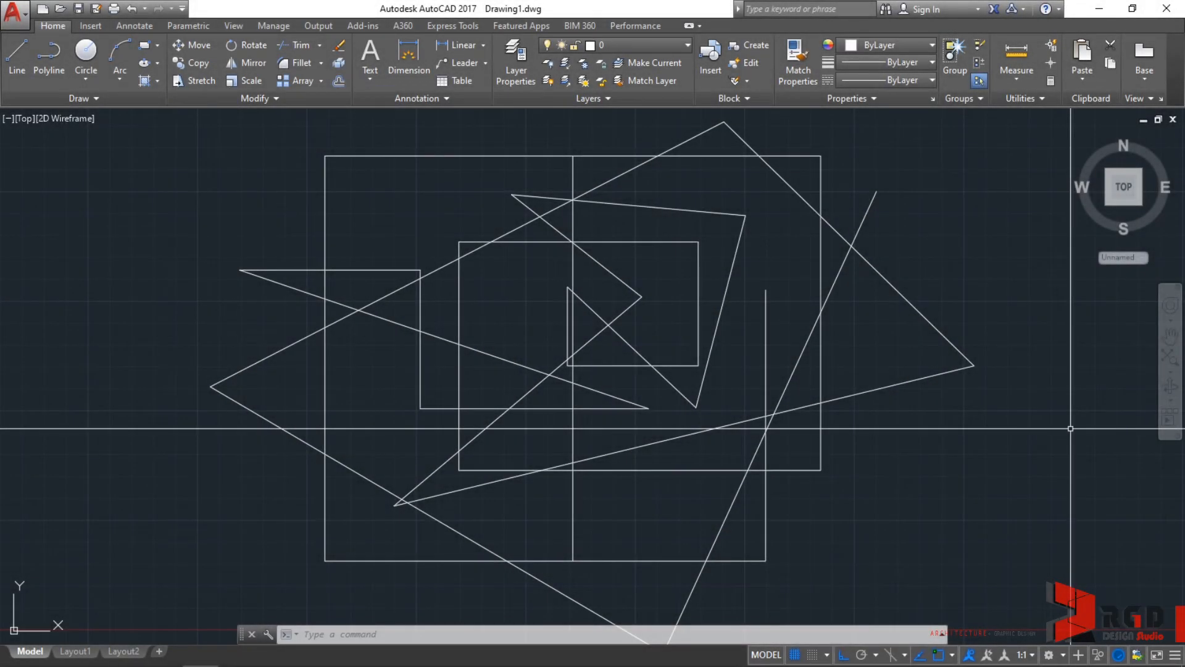
{"action": "mouse_move", "coordinate": [1116, 654]}
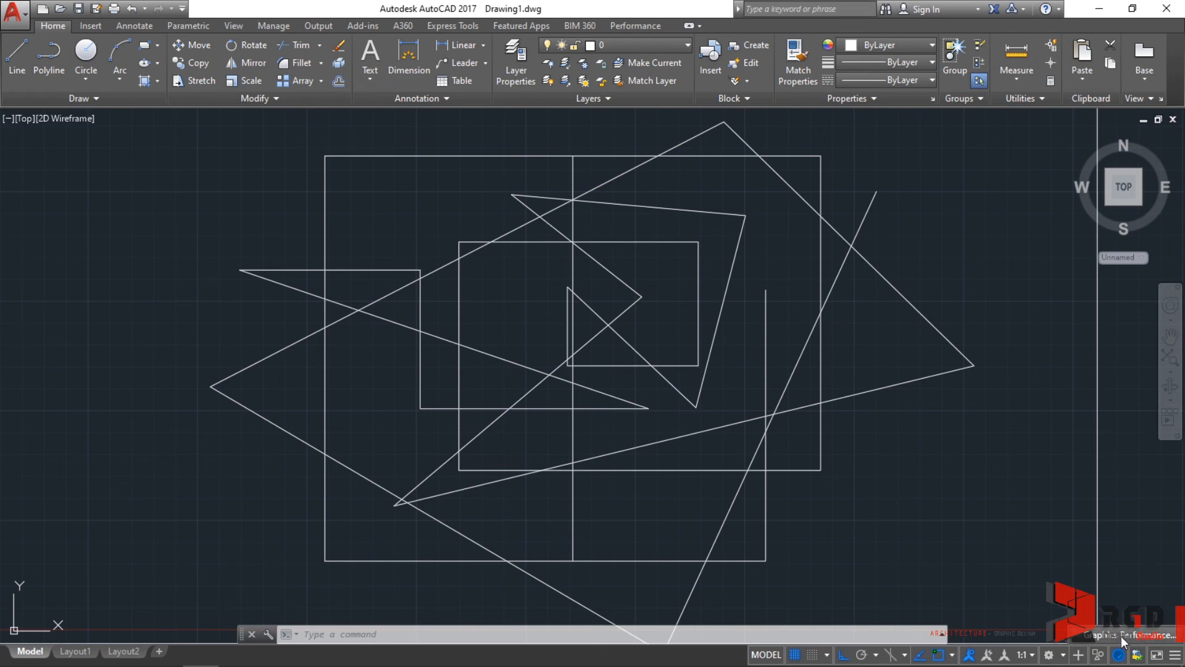
Bring up the Graphics Performance settings from the status bar
{"action": "left_click", "coordinate": [1122, 655]}
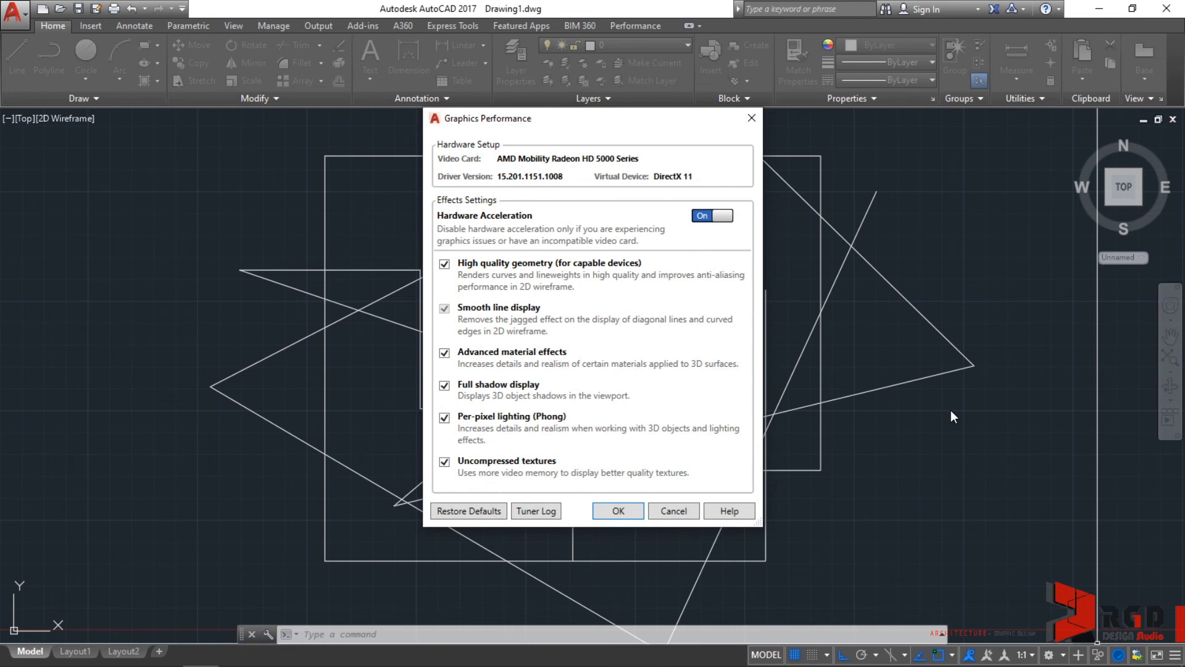
{"action": "mouse_move", "coordinate": [539, 203]}
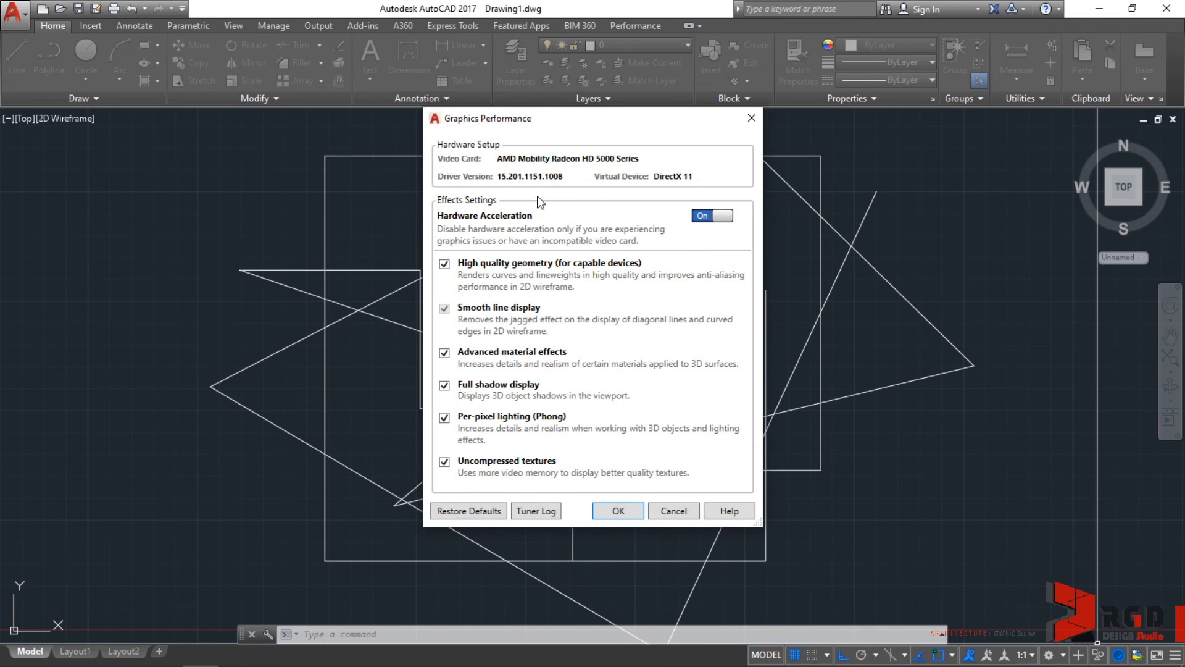
{"action": "mouse_move", "coordinate": [617, 182]}
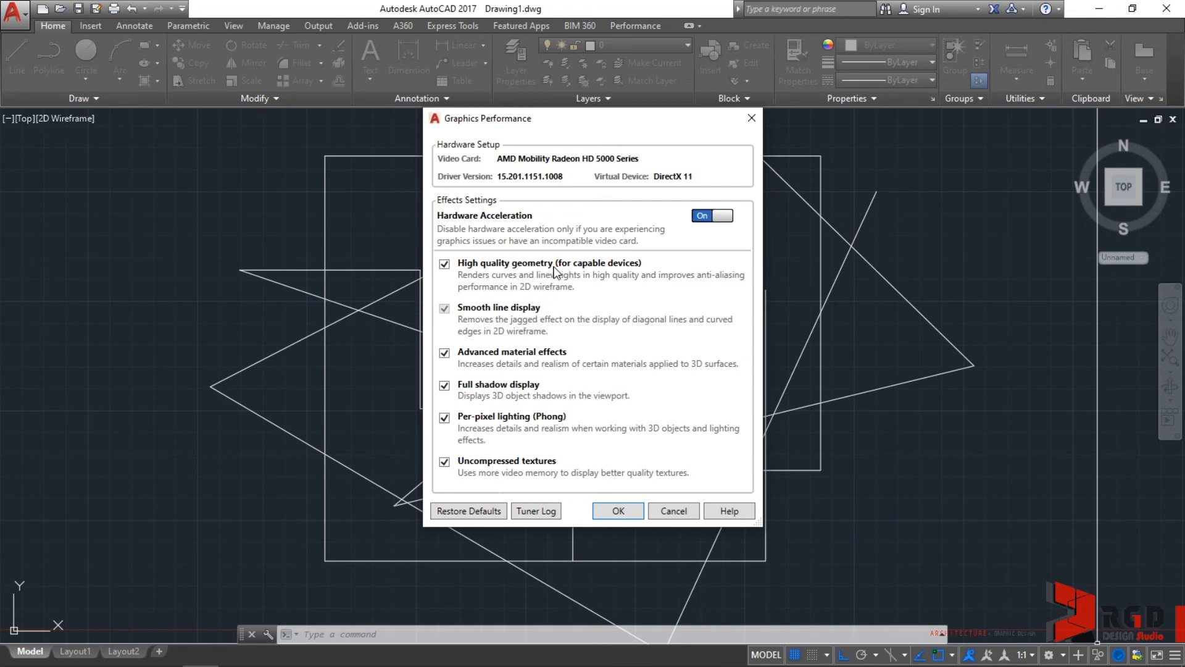
{"action": "mouse_move", "coordinate": [567, 317]}
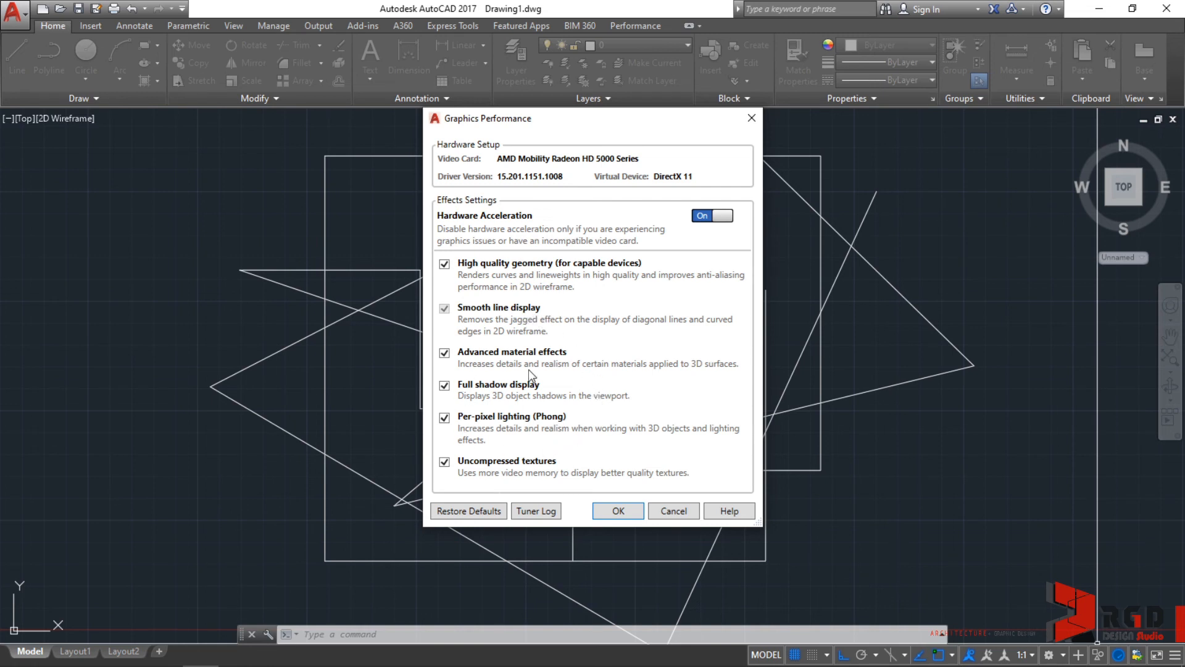
{"action": "mouse_move", "coordinate": [555, 422]}
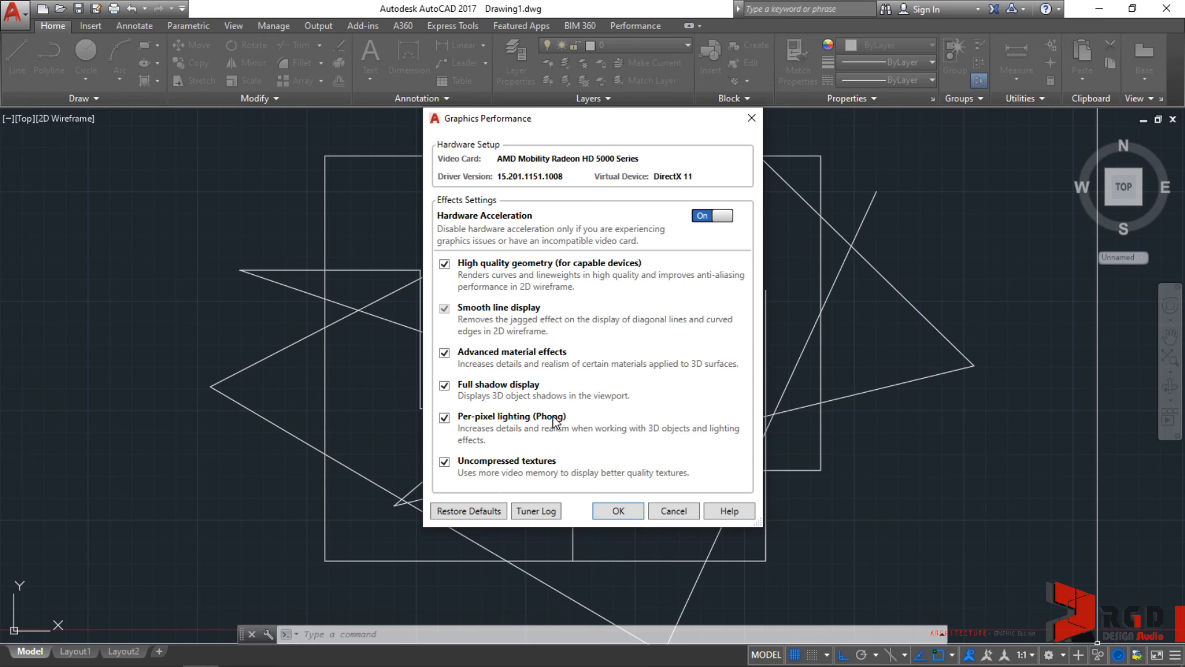
{"action": "mouse_move", "coordinate": [617, 510]}
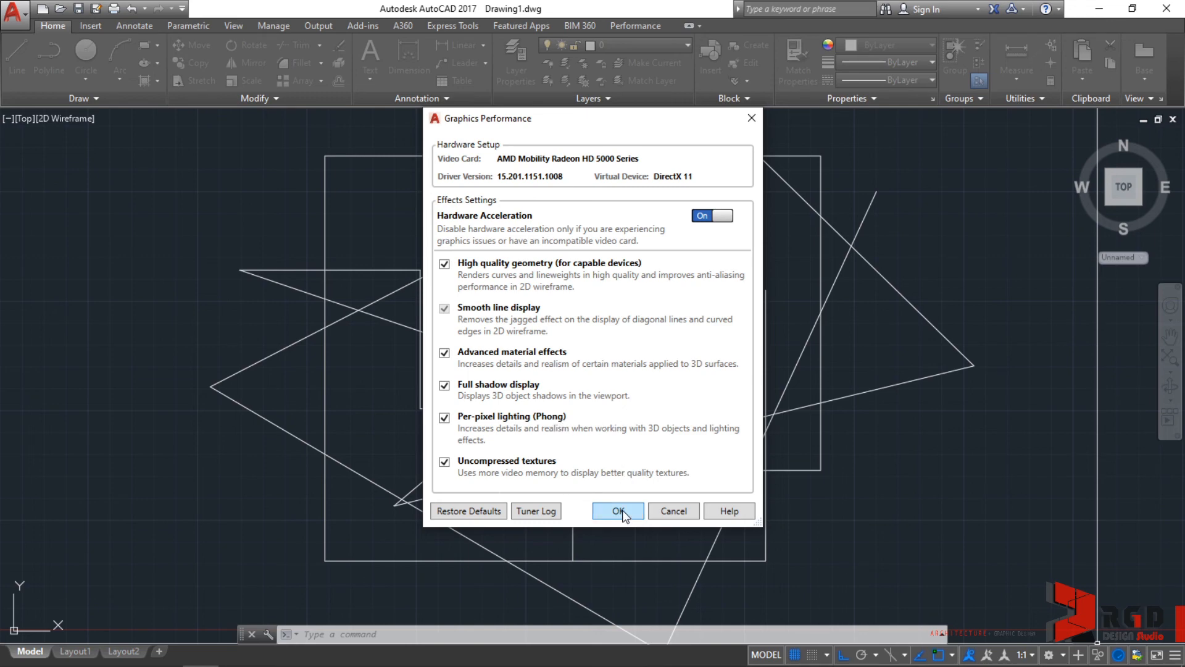
Accept the Graphics Performance settings unchanged, hardware acceleration left on
{"action": "left_click", "coordinate": [618, 510]}
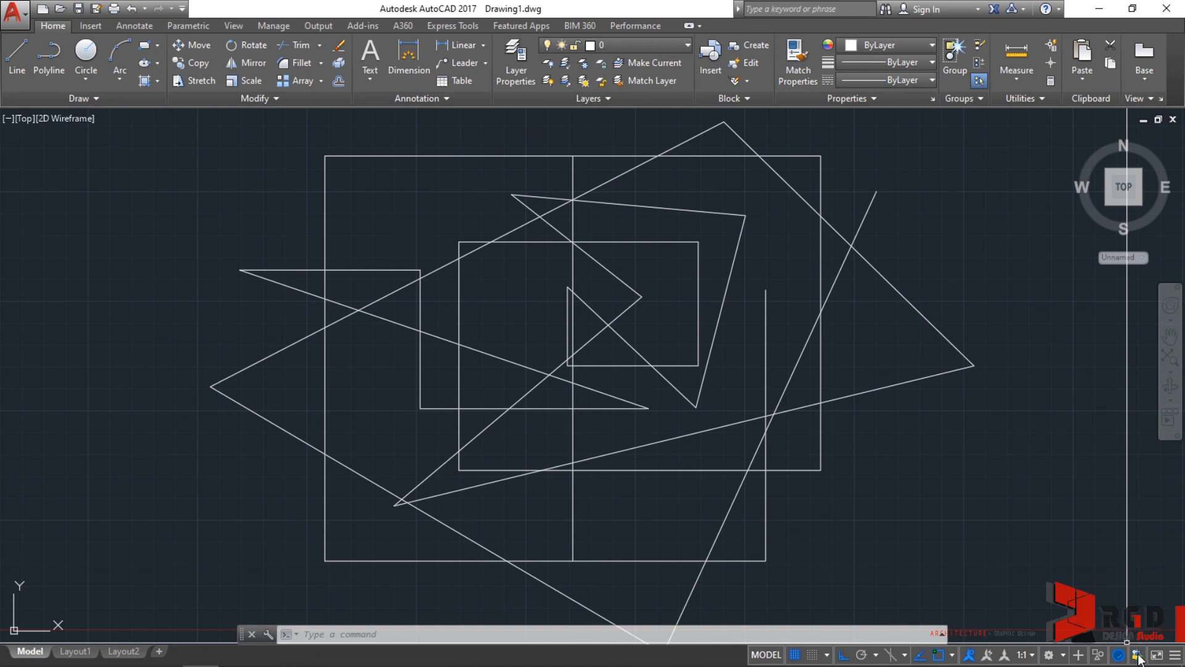
{"action": "mouse_move", "coordinate": [1137, 655]}
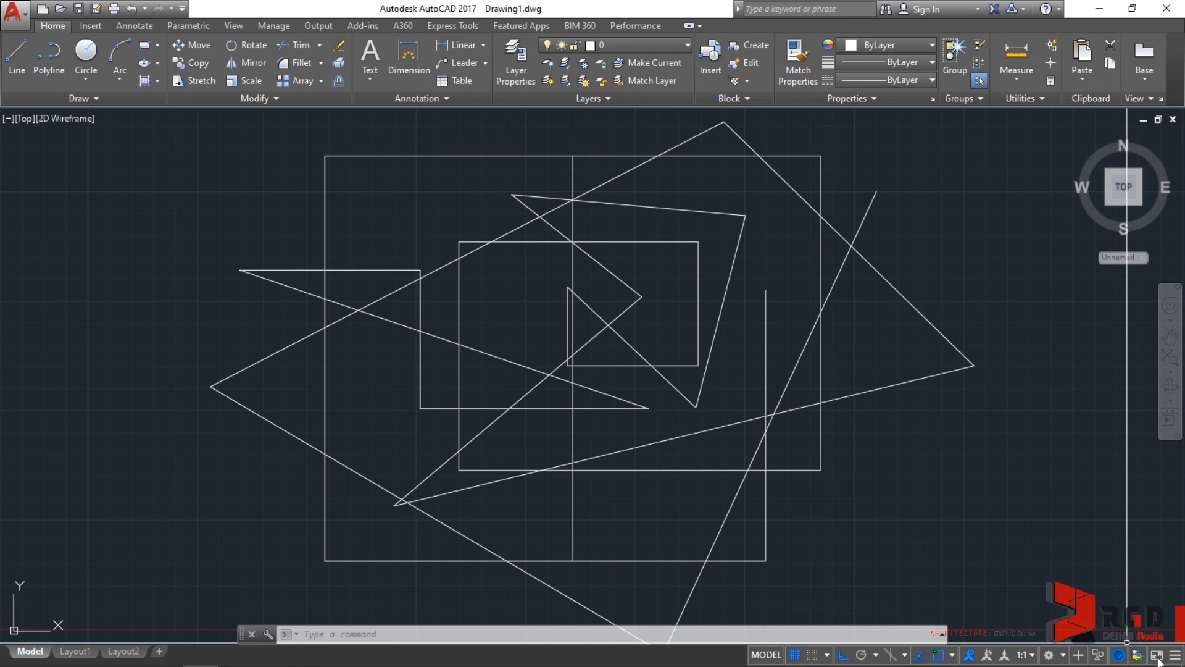
{"action": "mouse_move", "coordinate": [1123, 551]}
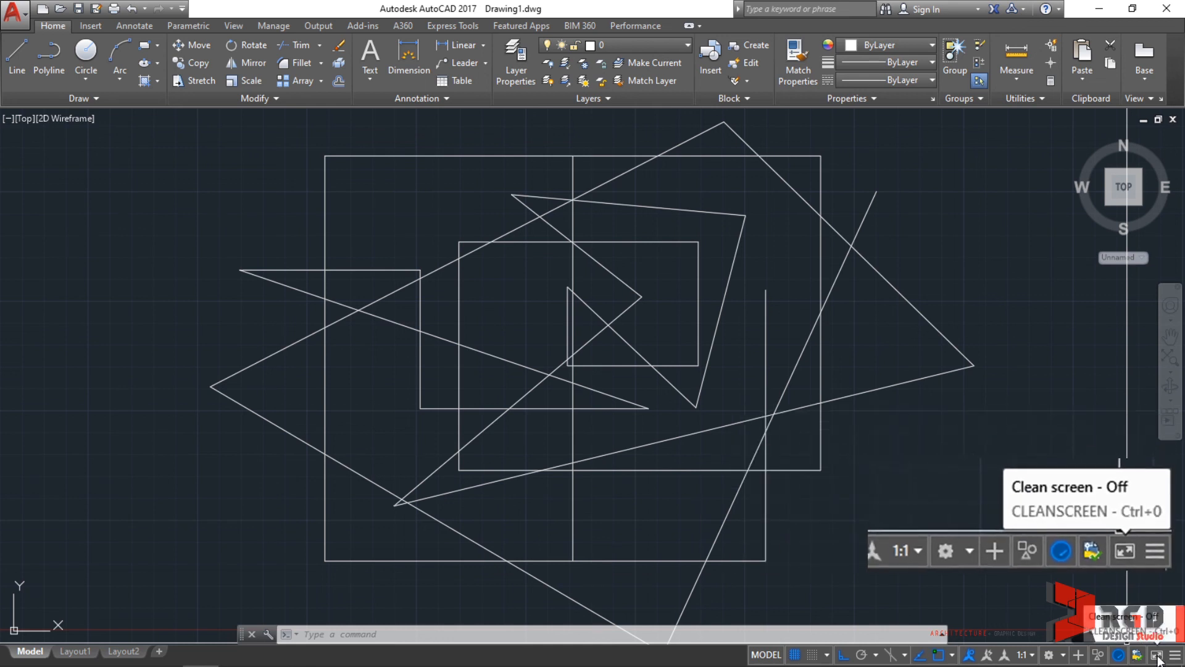